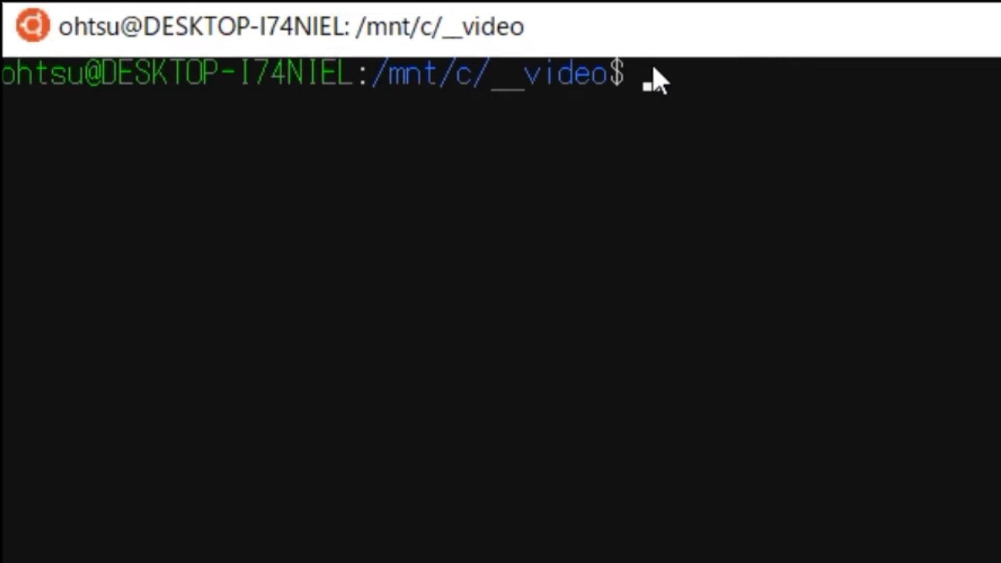
# - Run 'ng new ng8-bootstrap-initial' and answer 'y' to include Angular routing
pyautogui.write('rg')
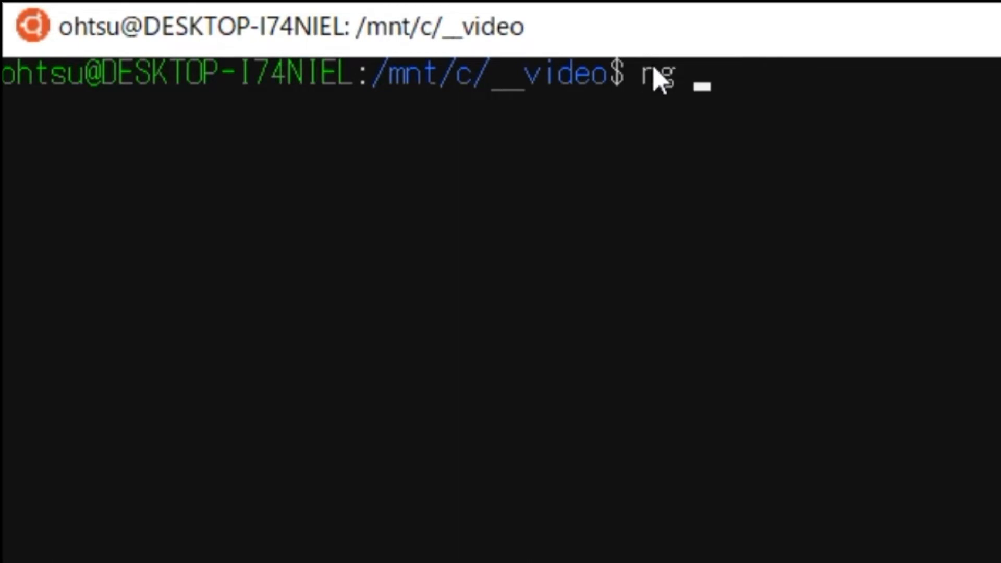
pyautogui.write('new')
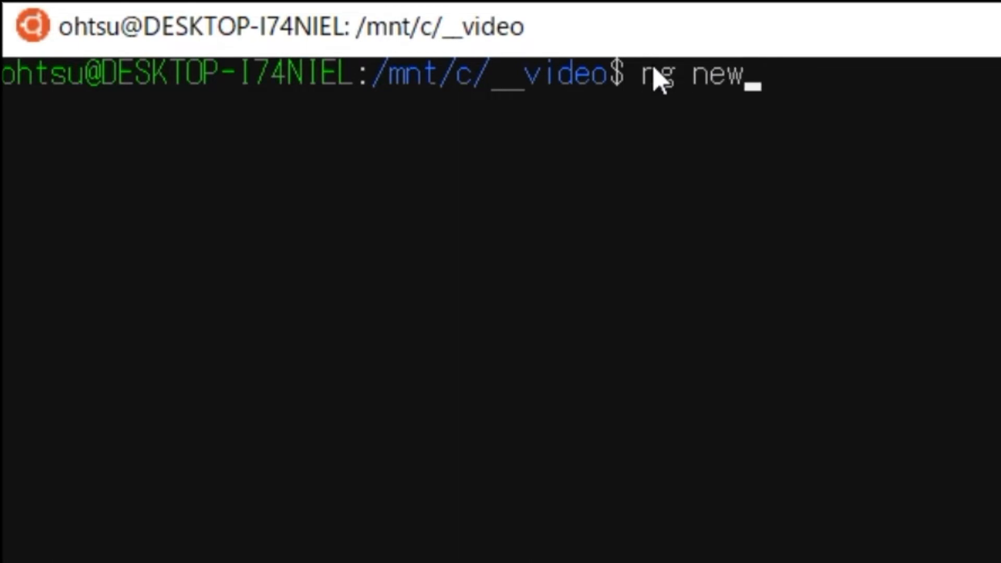
pyautogui.press('space')
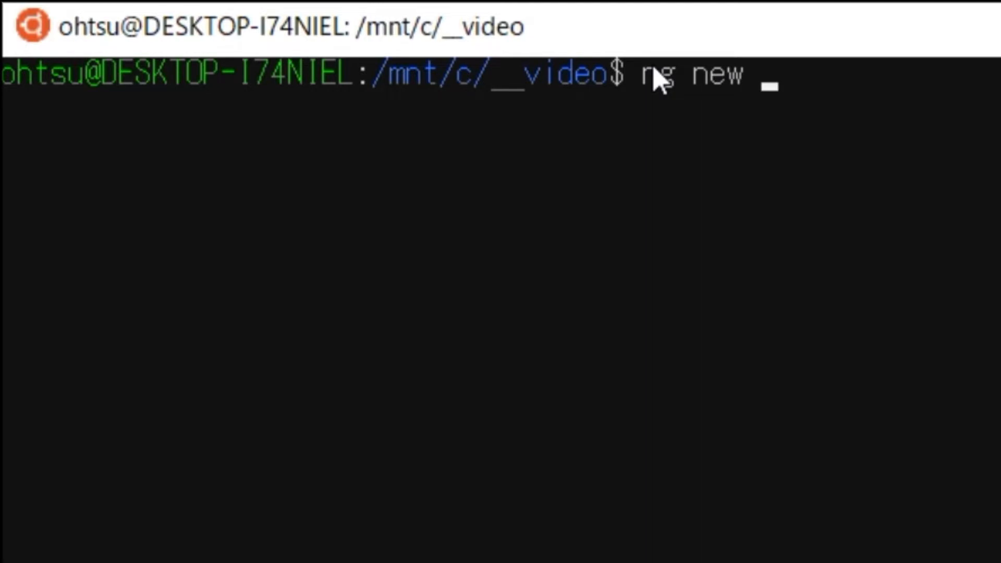
pyautogui.write('ng8')
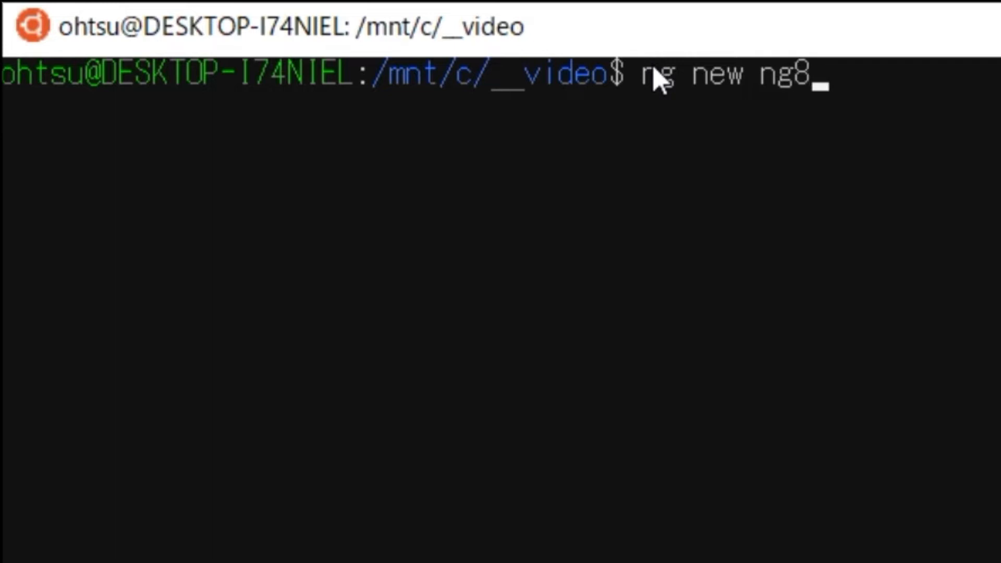
pyautogui.write('-')
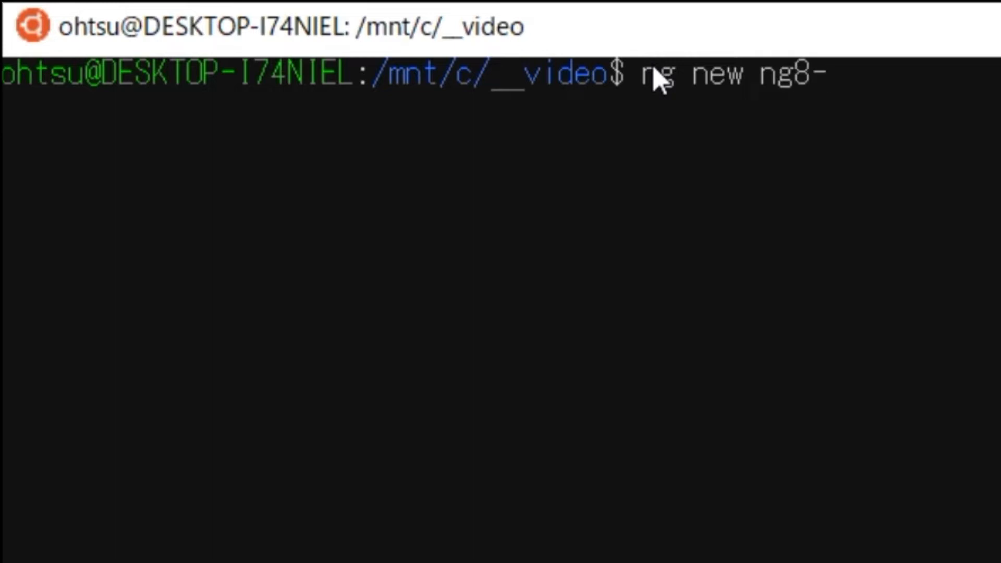
pyautogui.write('boot')
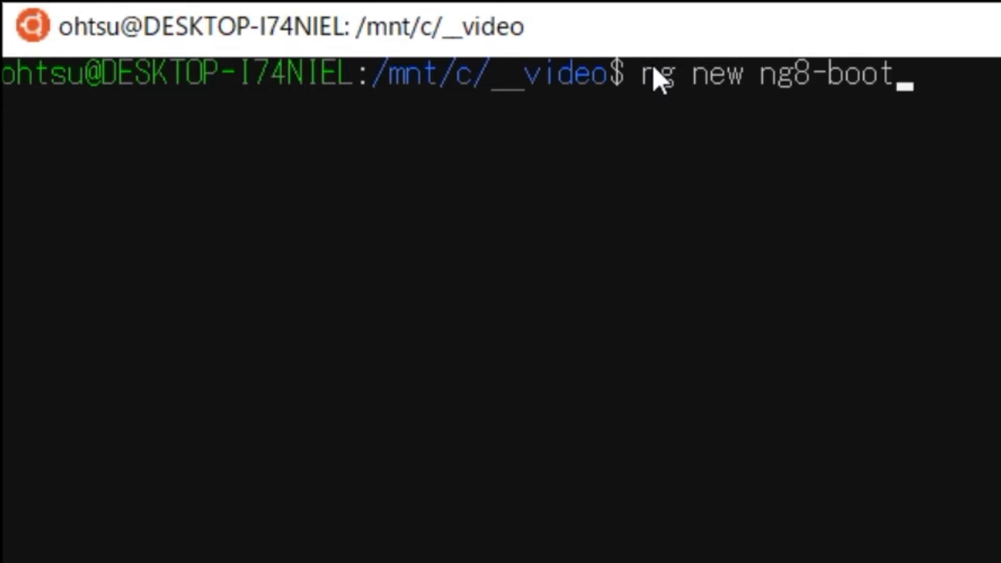
pyautogui.write('strap')
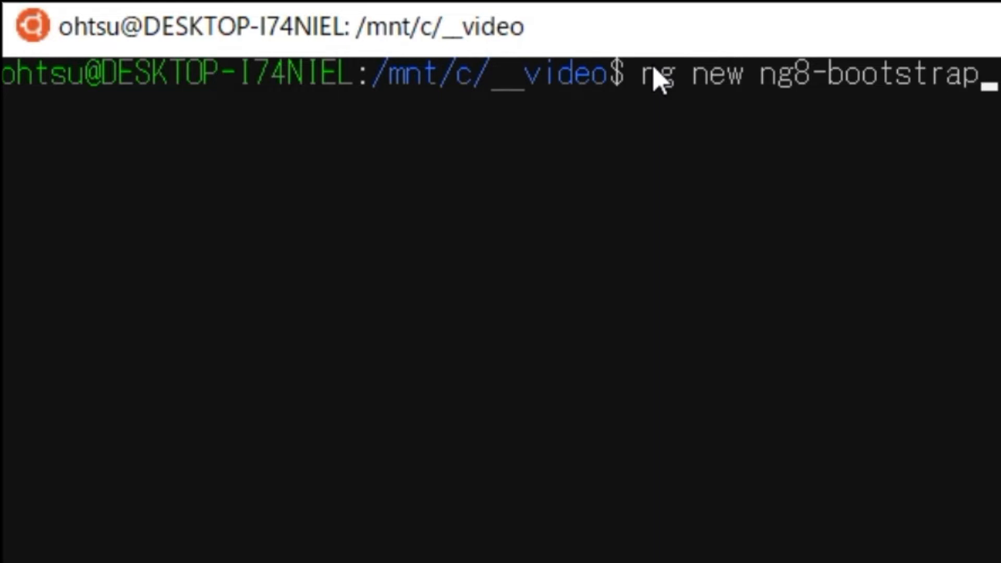
pyautogui.write('-')
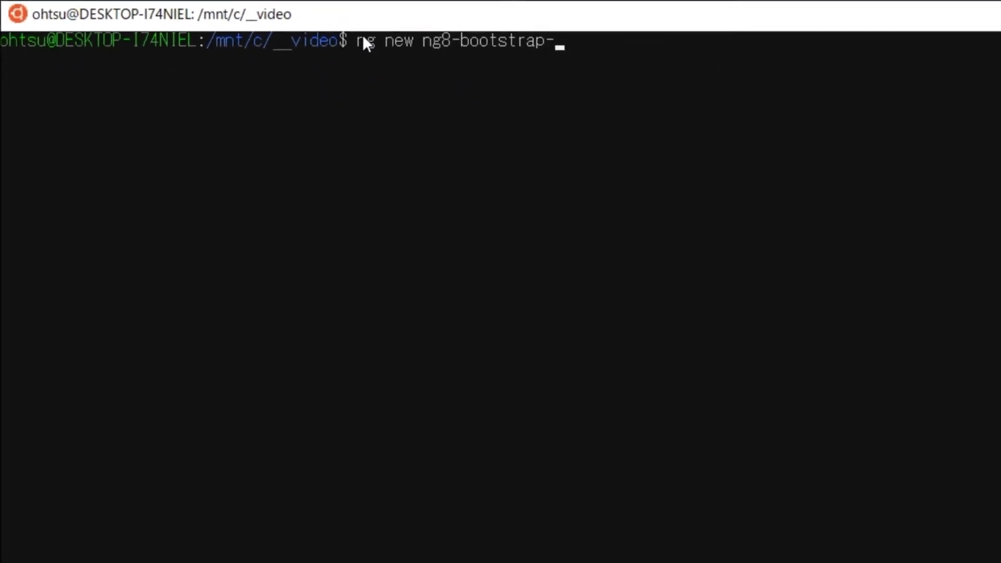
pyautogui.write('initi')
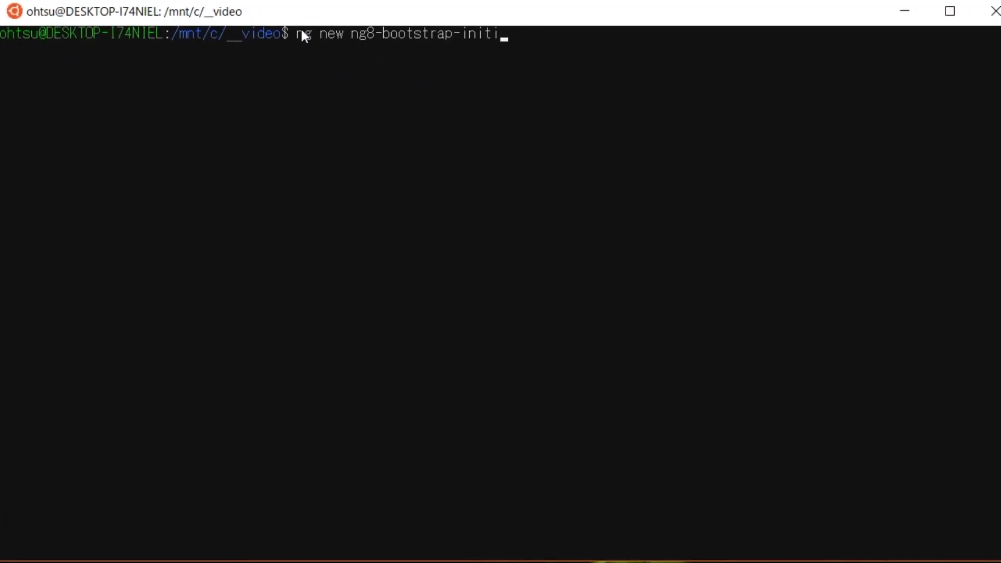
pyautogui.write('al')
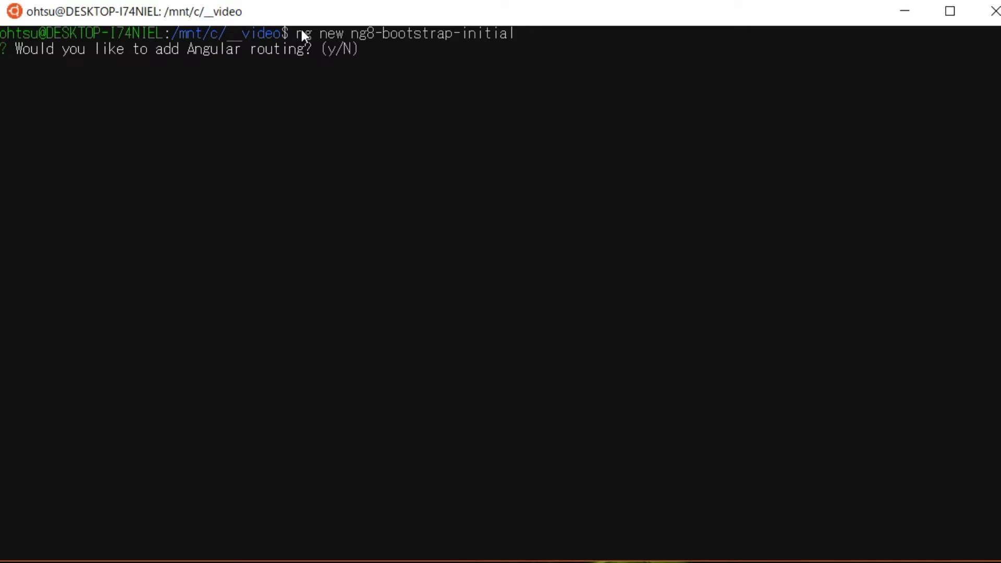
pyautogui.write('y')
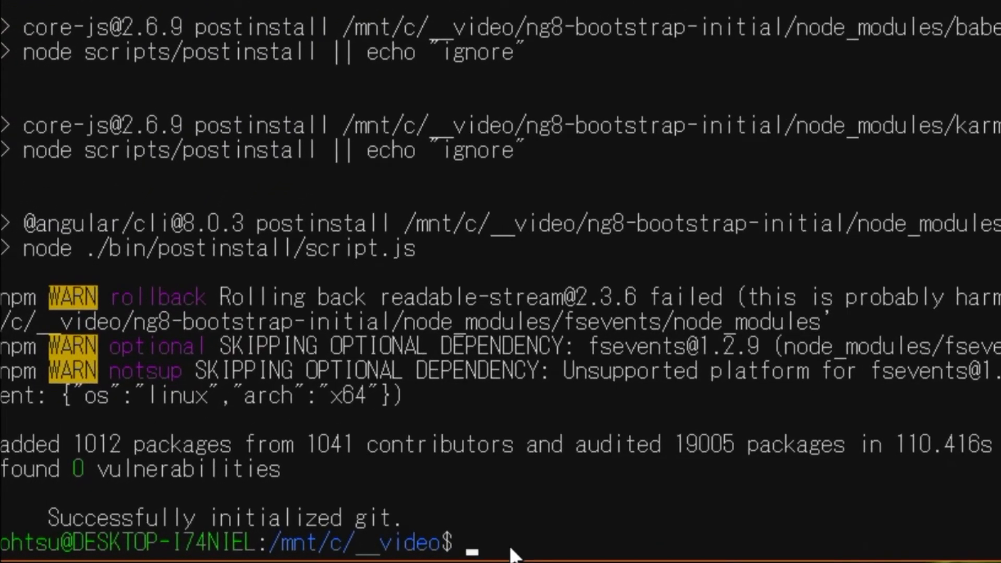
# - Change into the ng8-bootstrap-initial folder and launch VS Code with 'code .'
pyautogui.write('ng new ng8-bootstrap-initial')
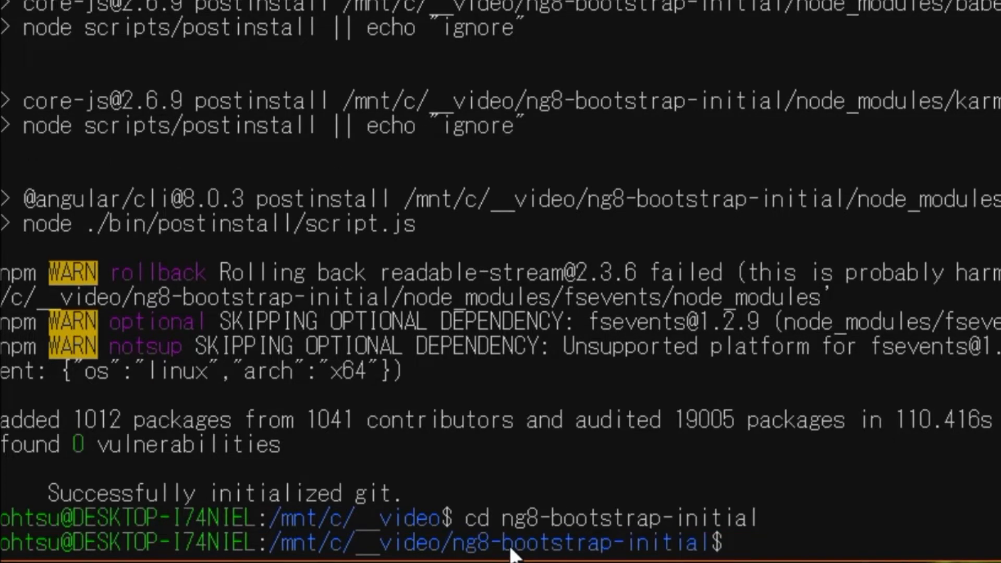
pyautogui.write('code')
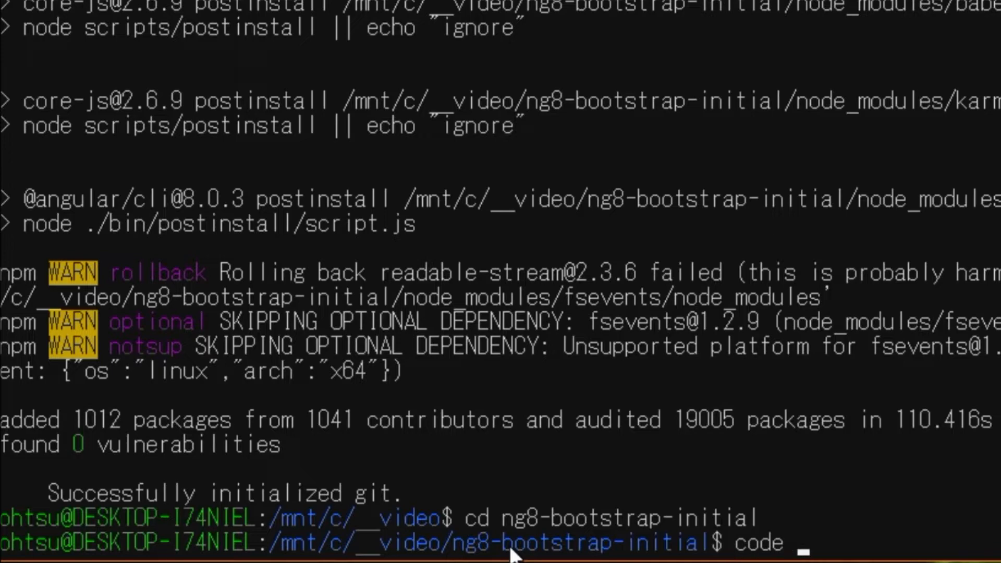
pyautogui.write('.')
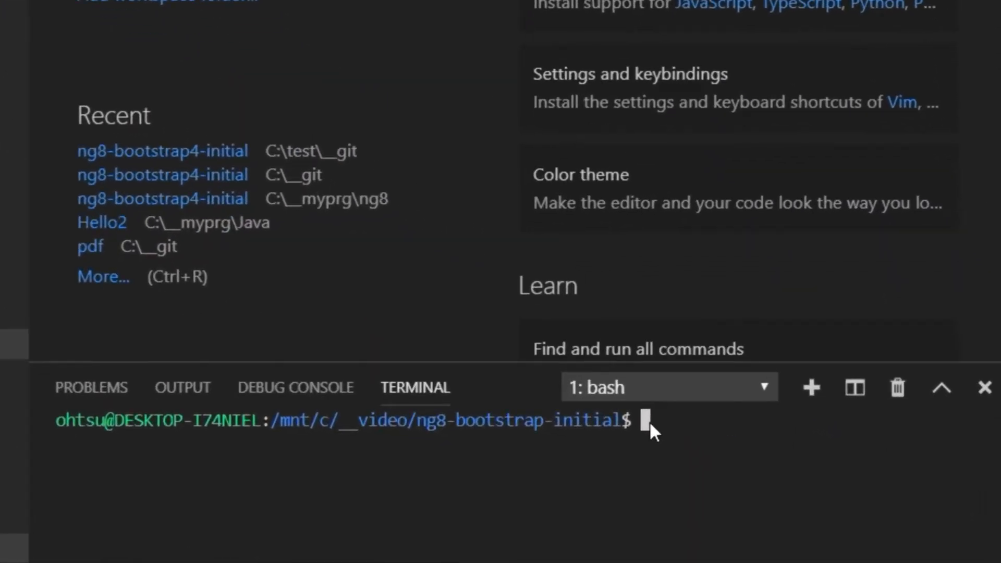
pyautogui.write('npm')
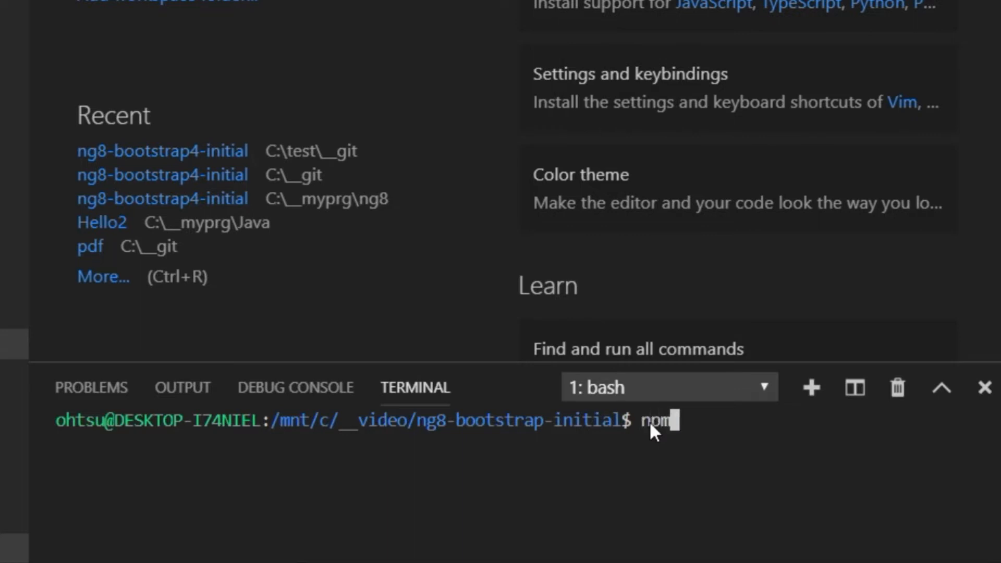
pyautogui.write('i boots')
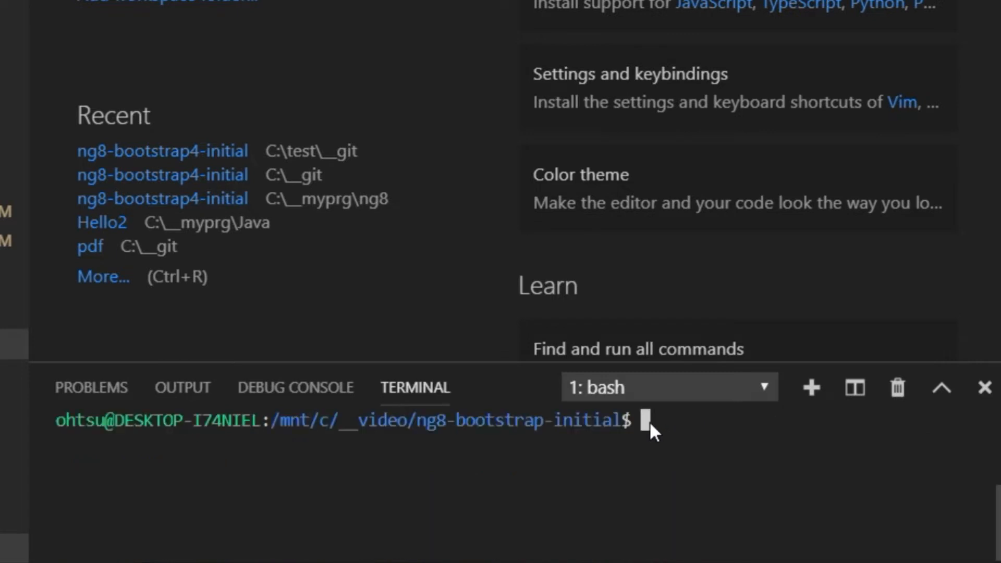
pyautogui.write('npm i --sa')
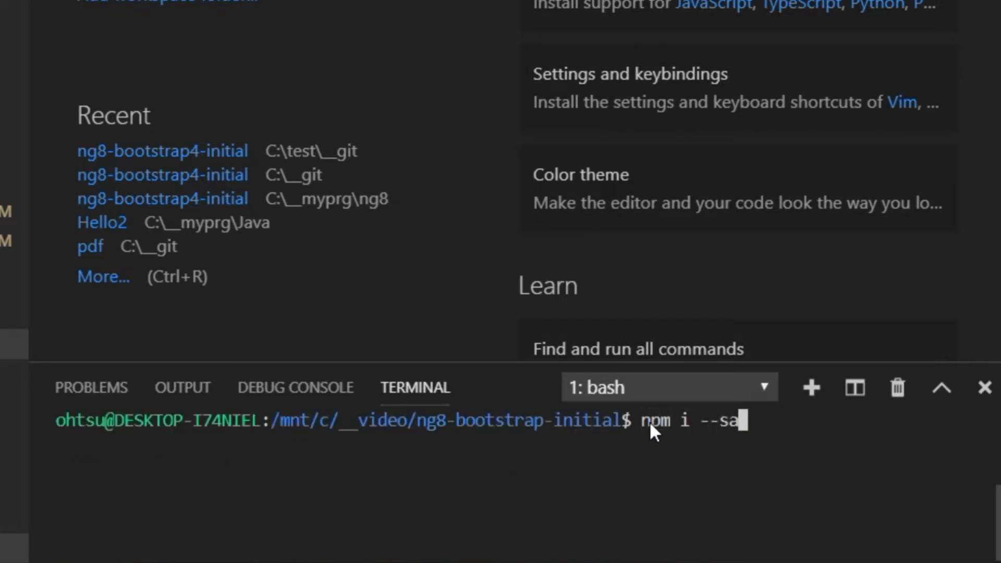
pyautogui.write('ve @ng-b')
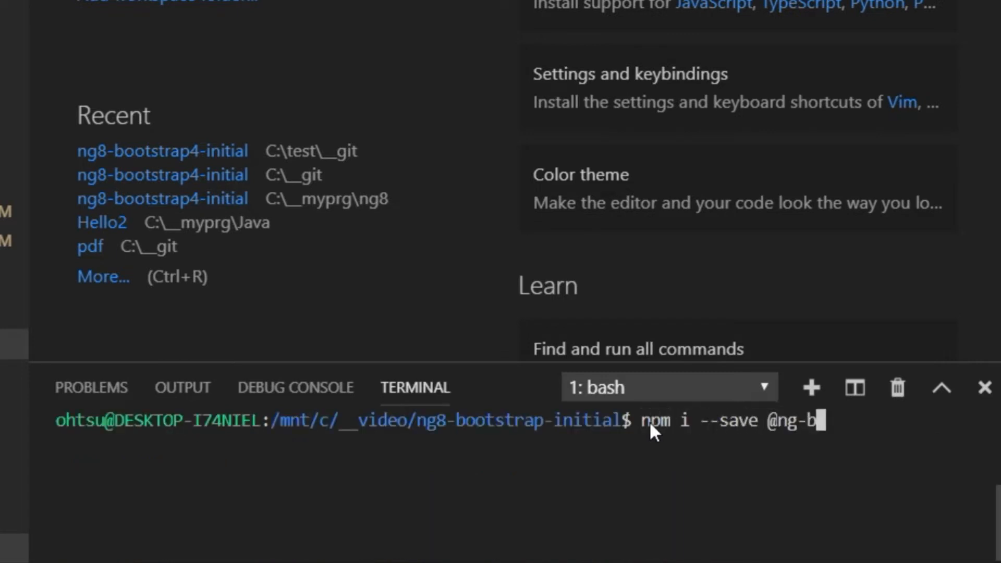
pyautogui.write('ootstrap/')
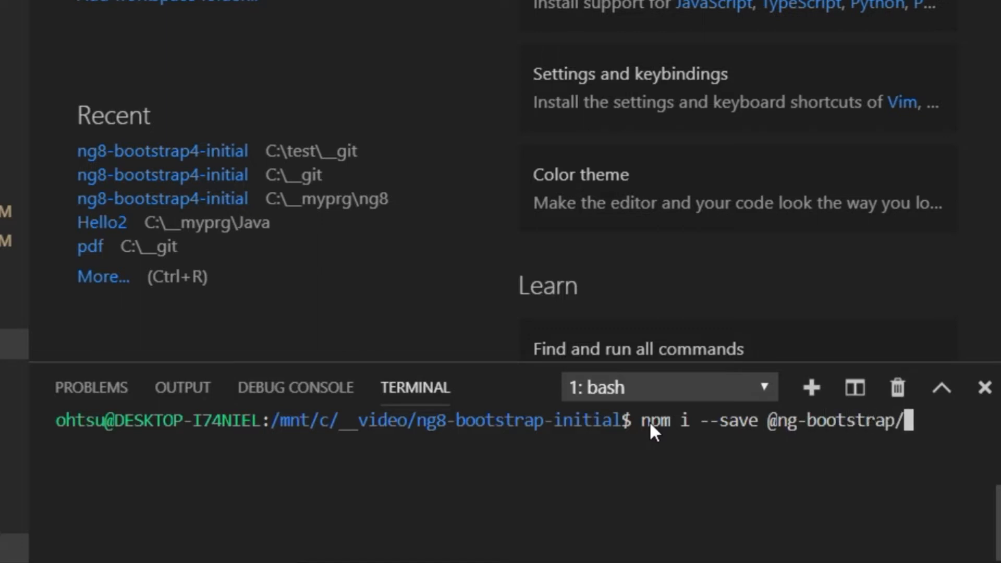
pyautogui.write('ng-bootstrap')
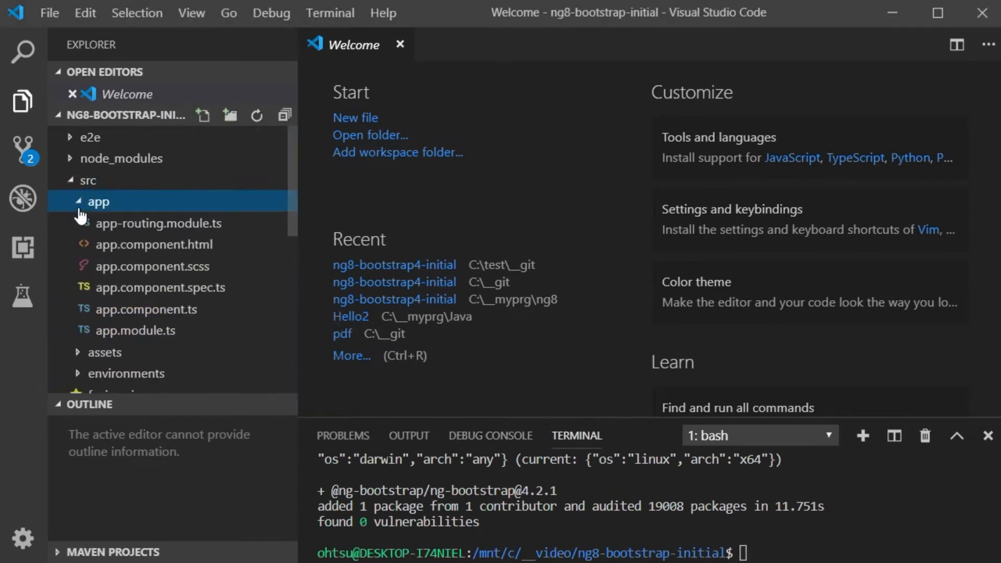
pyautogui.doubleClick(136, 331)
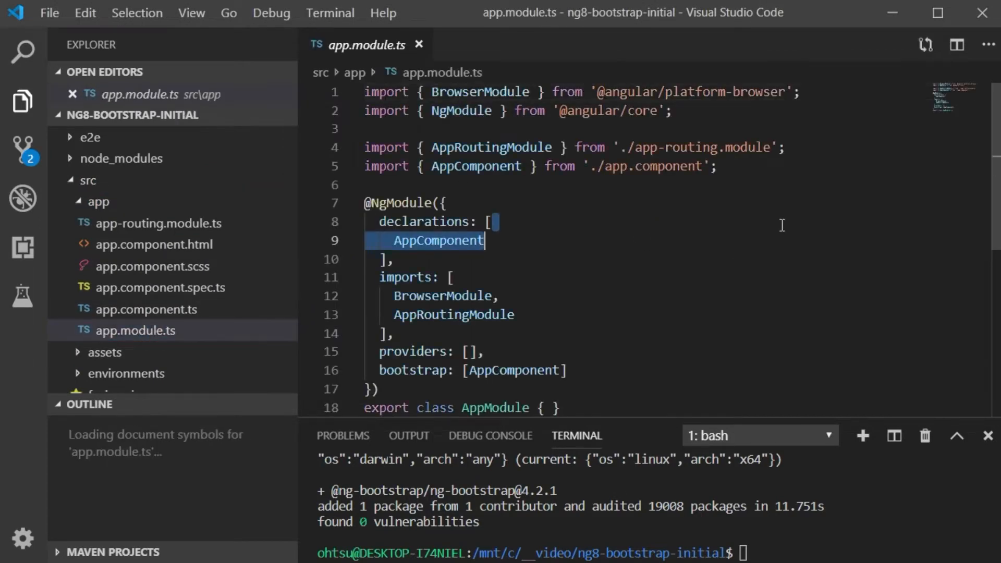
pyautogui.write('impo')
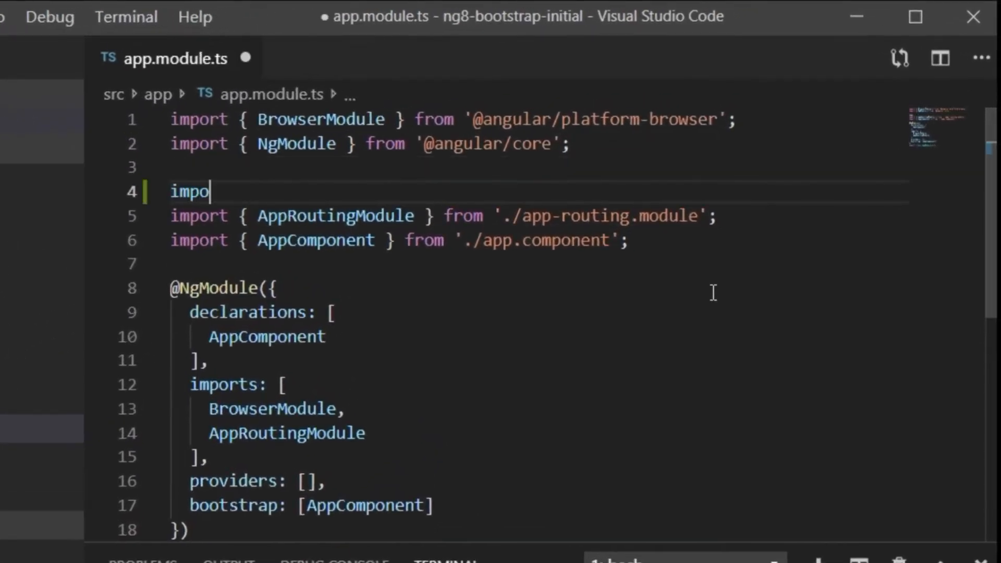
pyautogui.write('rt')
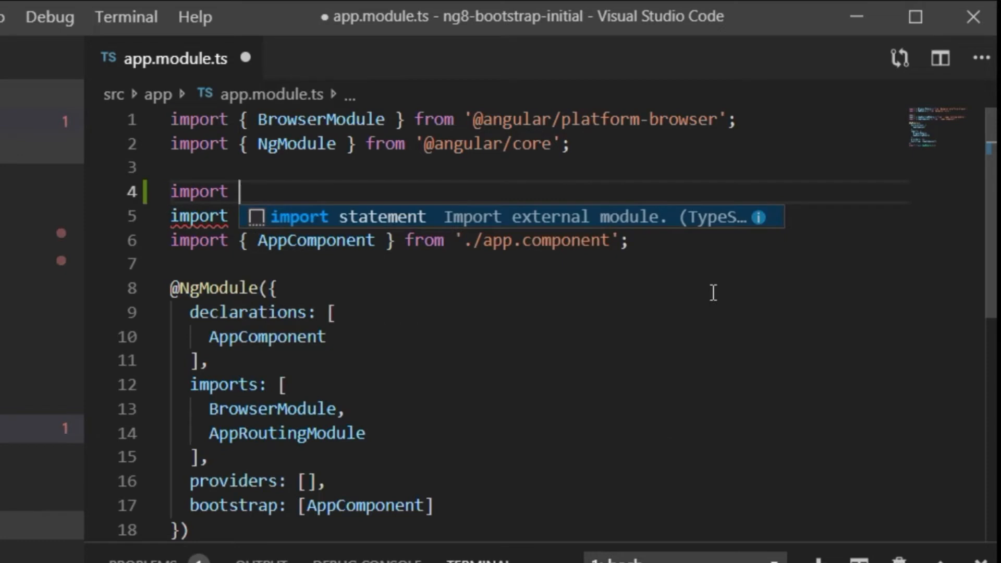
pyautogui.write('{ Ng')
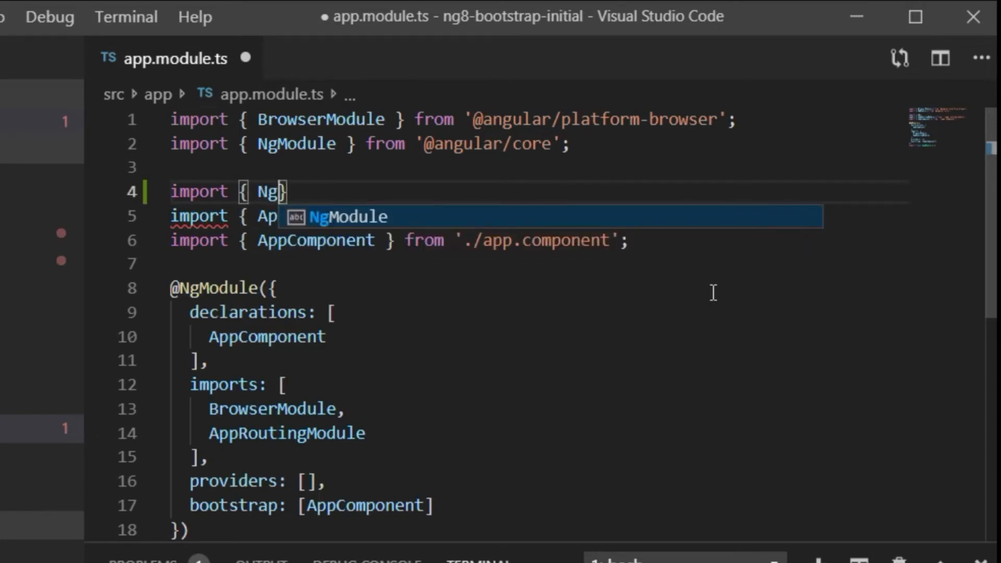
pyautogui.write("Module } from '")
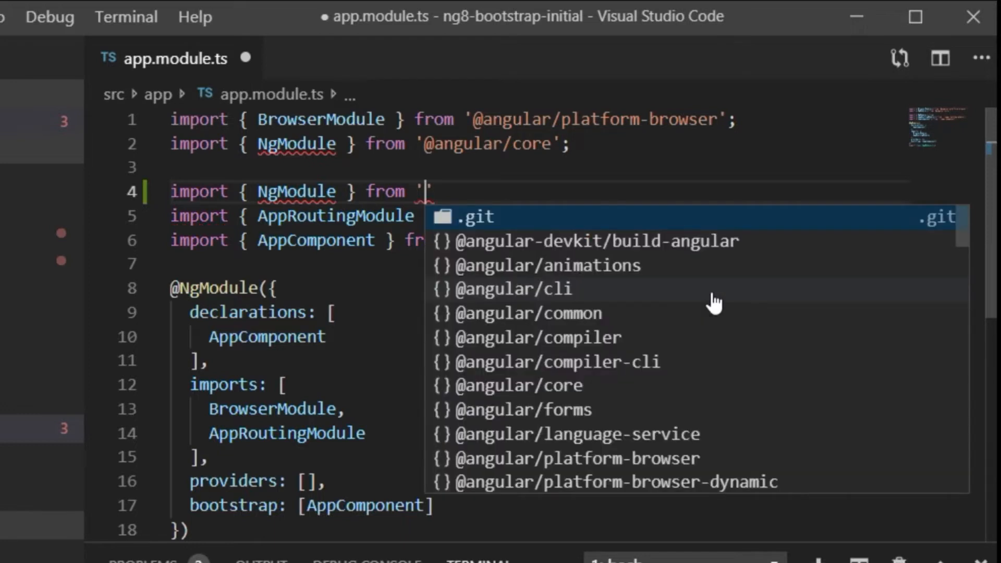
pyautogui.write('@')
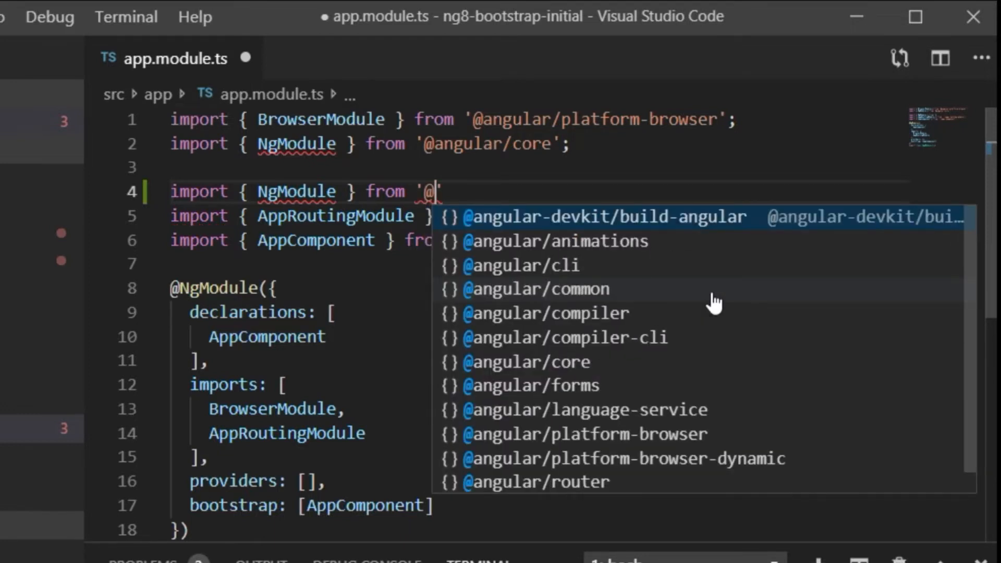
pyautogui.write('ng-bootstrap/ng-bootstrap')
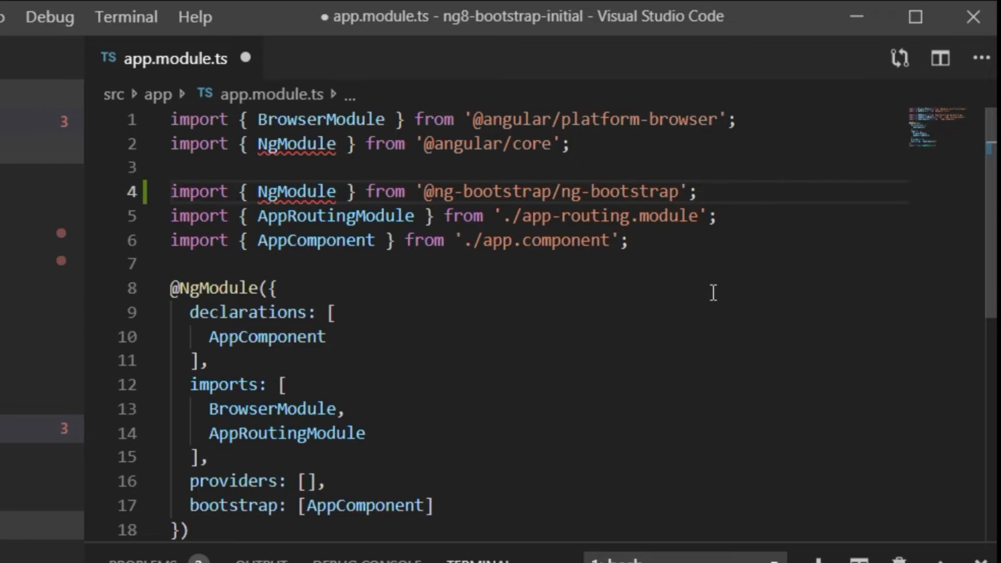
# - Insert NgbModule into the NgModule imports array
pyautogui.click(328, 192)
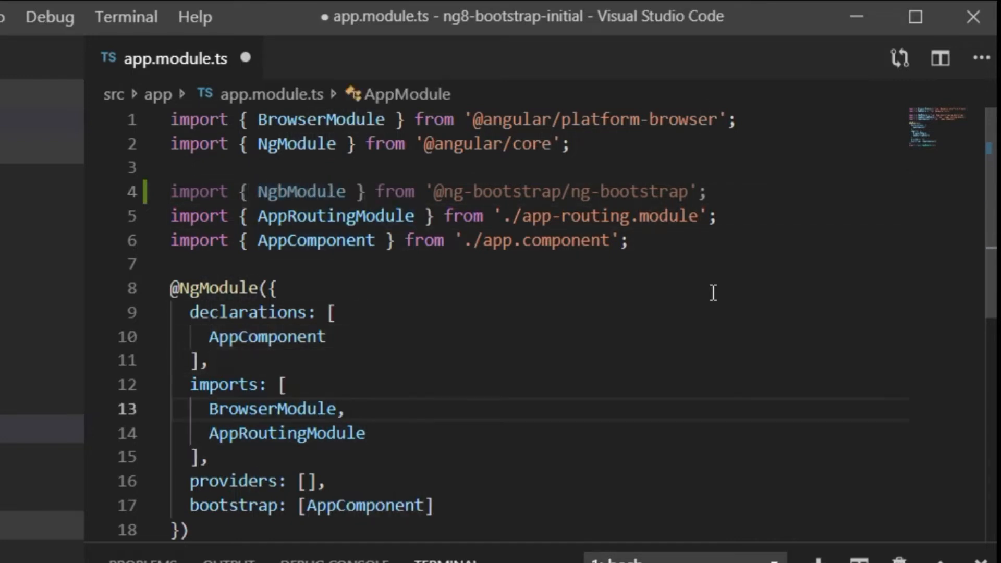
pyautogui.write('NgbModule,')
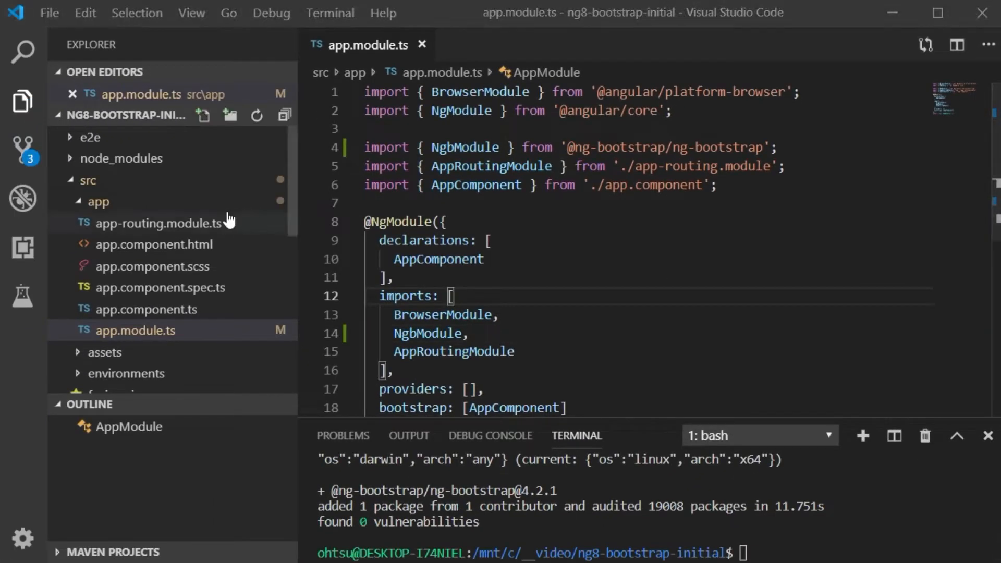
# - Add './node_modules/bootstrap/dist/css/bootstrap.min.css' to angular.json's styles array and save
pyautogui.scroll(-3)
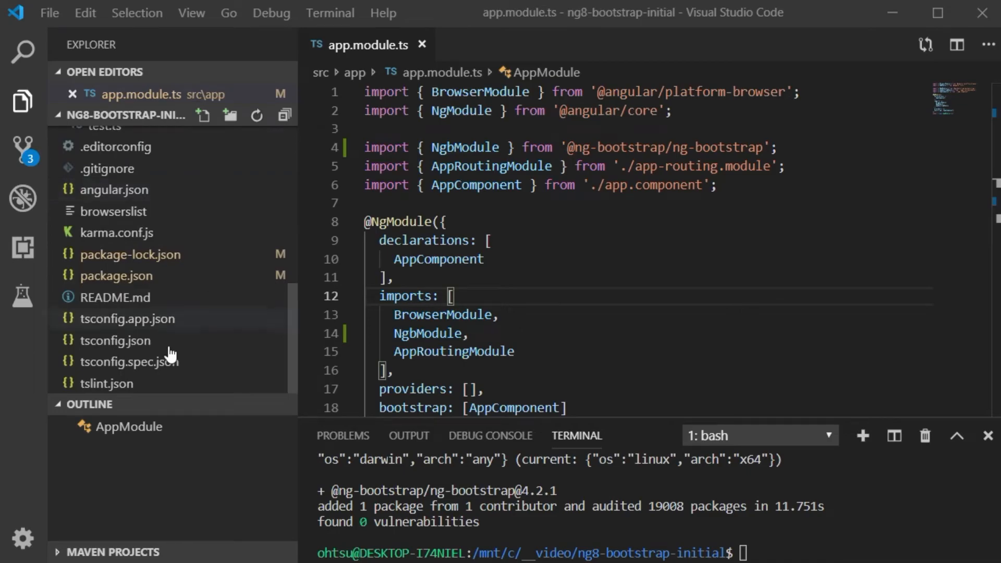
pyautogui.click(116, 189)
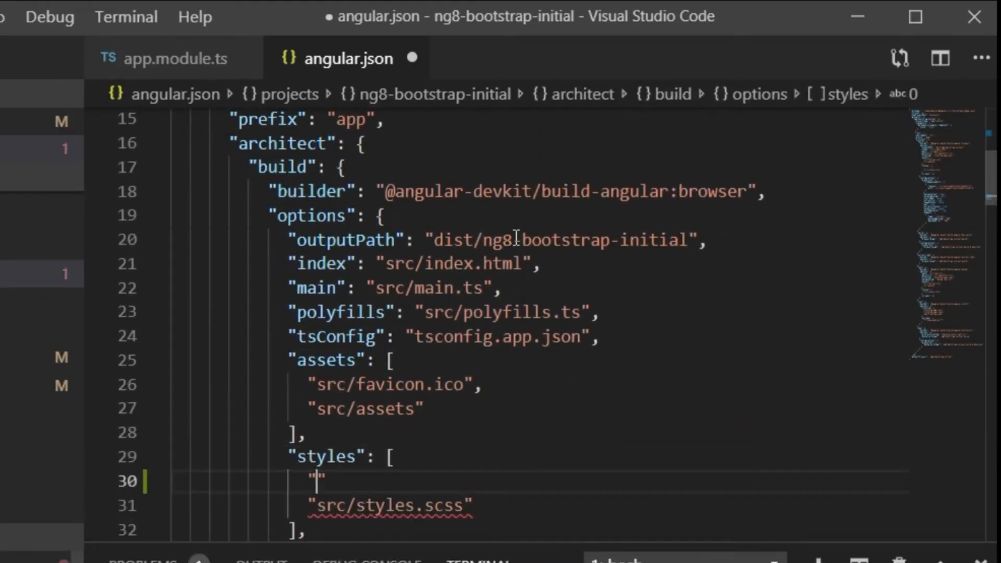
pyautogui.write('./')
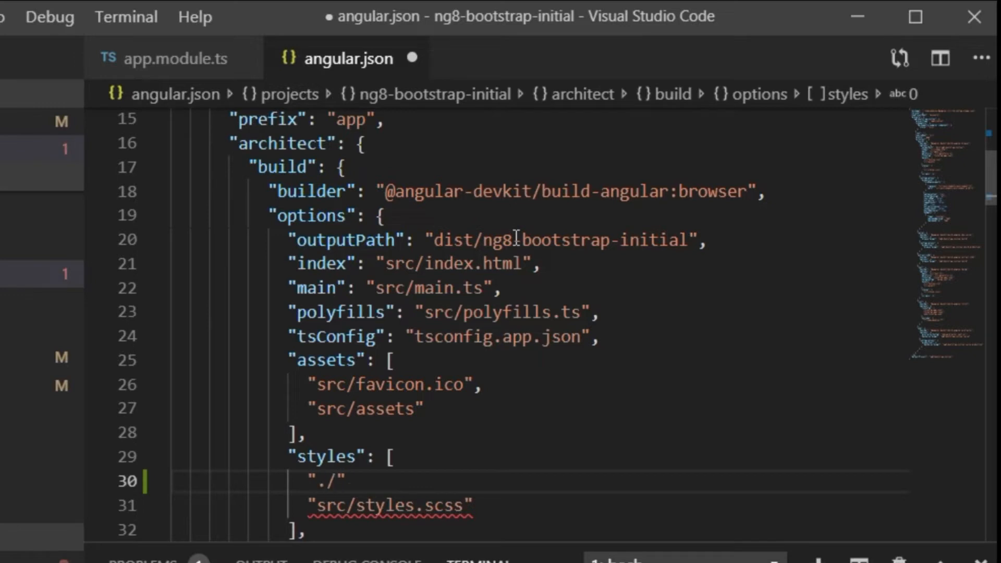
pyautogui.write('node_modu')
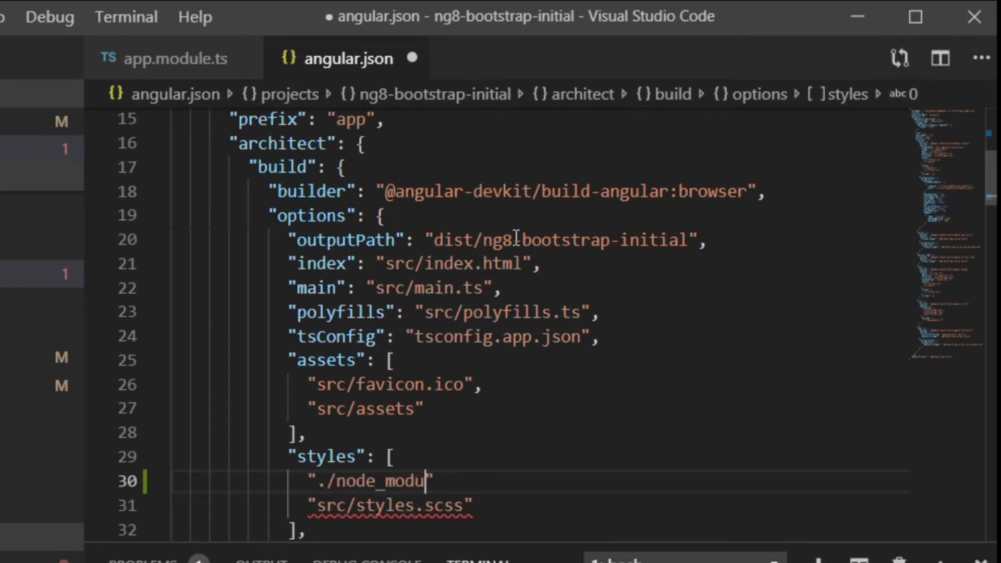
pyautogui.write('les/boot')
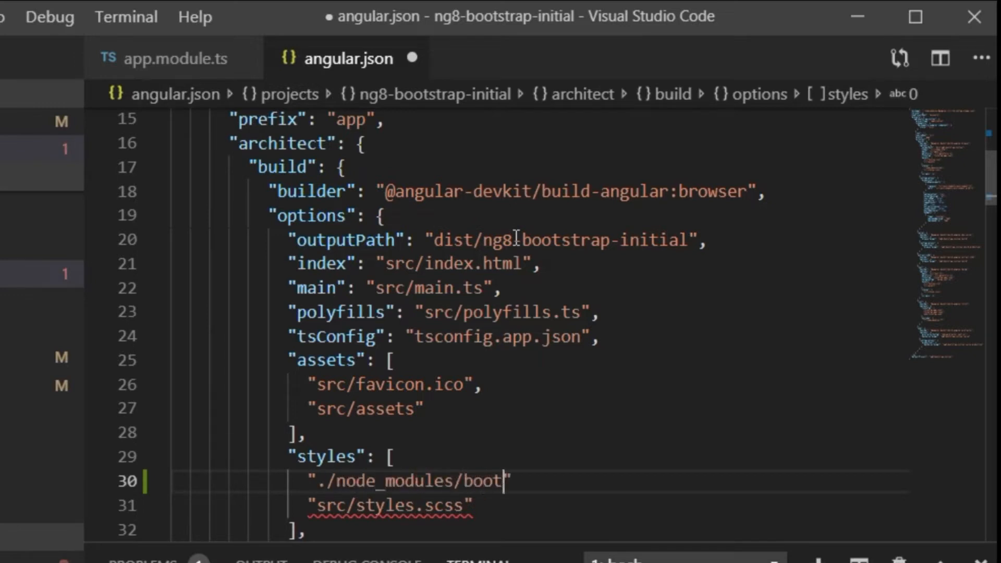
pyautogui.write('strap/dist/')
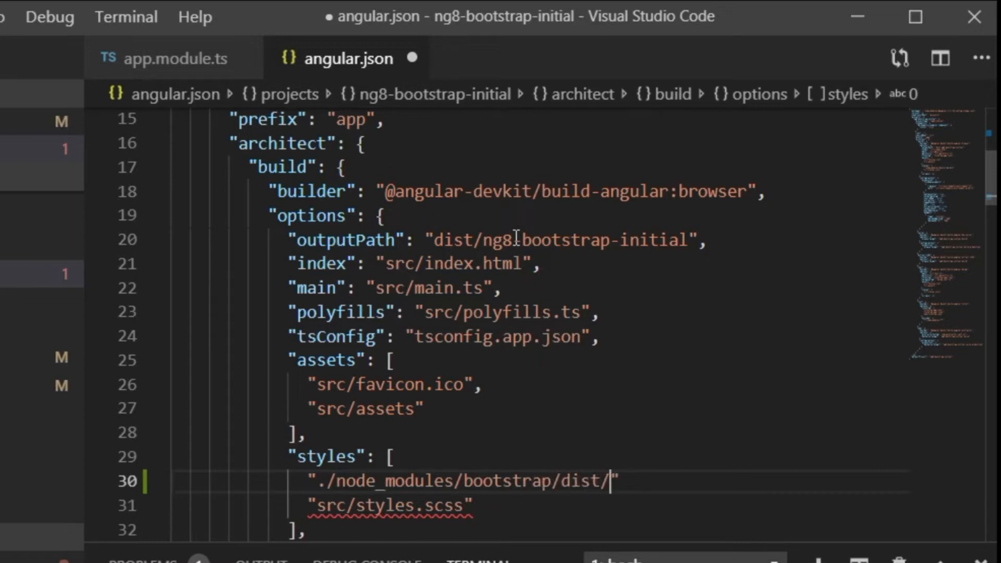
pyautogui.write('css/bootstrap.min.css')
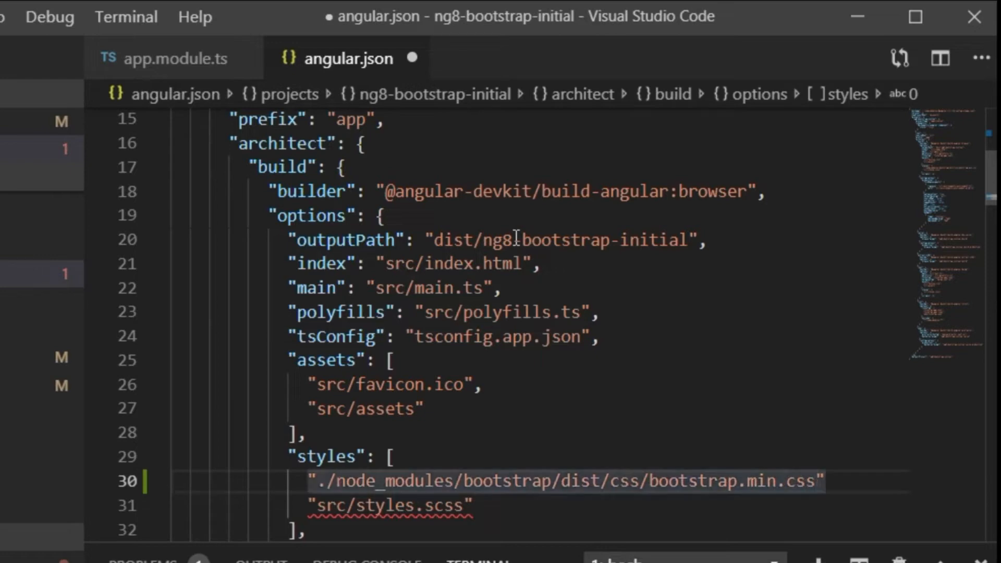
pyautogui.press('ctrl+s')
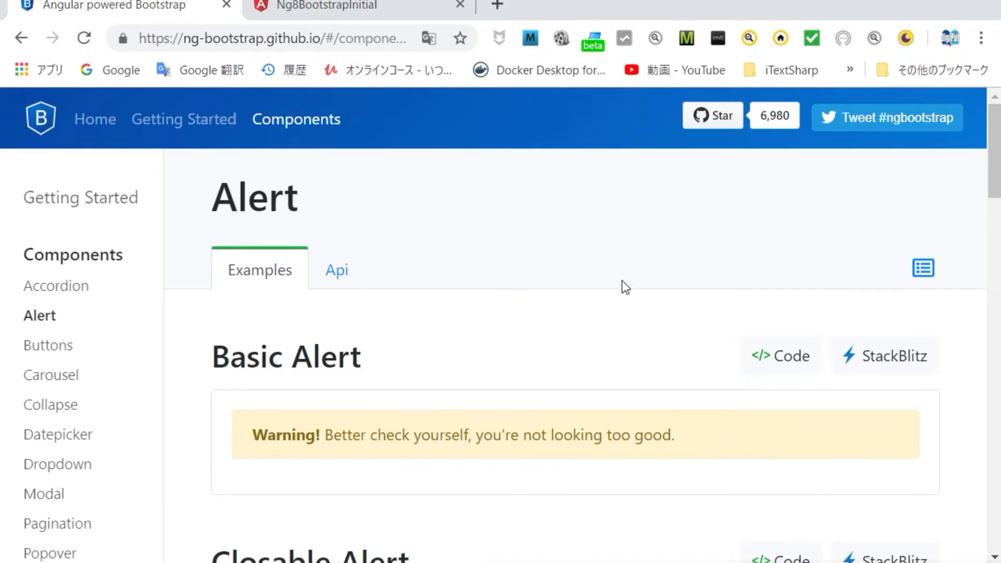
# - Bring up the Dropdown component page from the ng-bootstrap Components sidebar
pyautogui.scroll(-3)
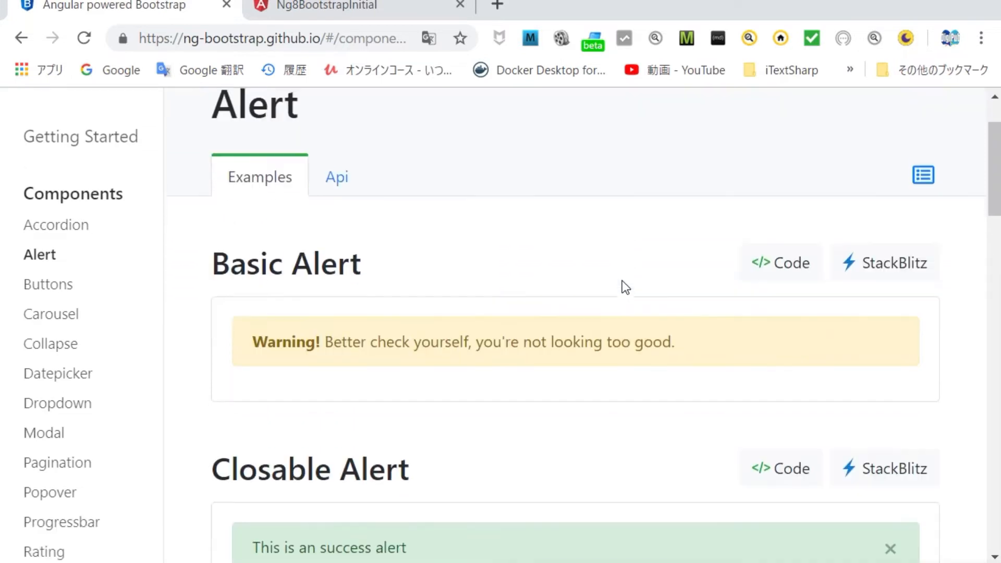
pyautogui.scroll(-3)
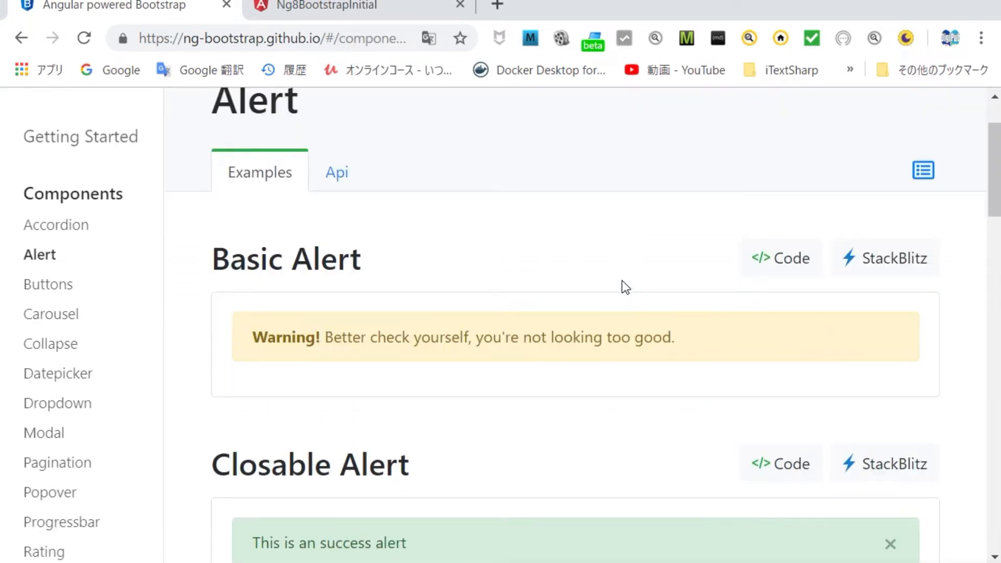
pyautogui.moveTo(36, 394)
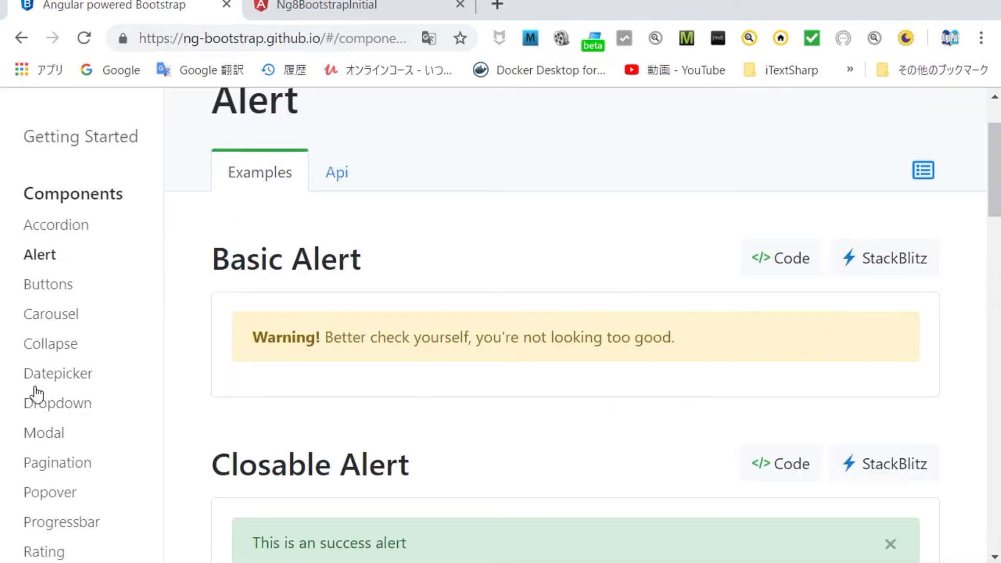
pyautogui.click(57, 403)
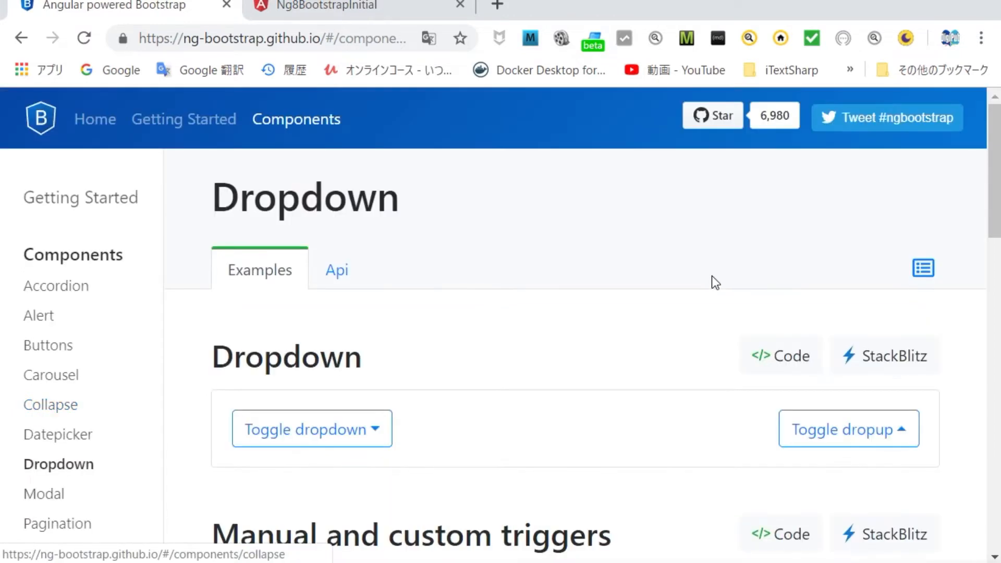
pyautogui.scroll(-3)
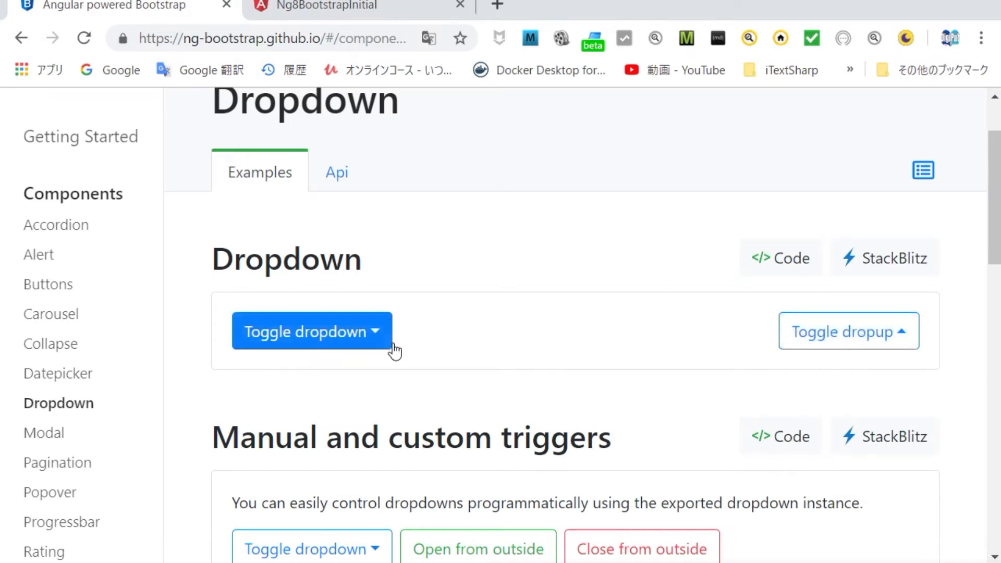
# - Try the example Toggle dropdown and Toggle dropup menus, then show the example's code
pyautogui.click(309, 330)
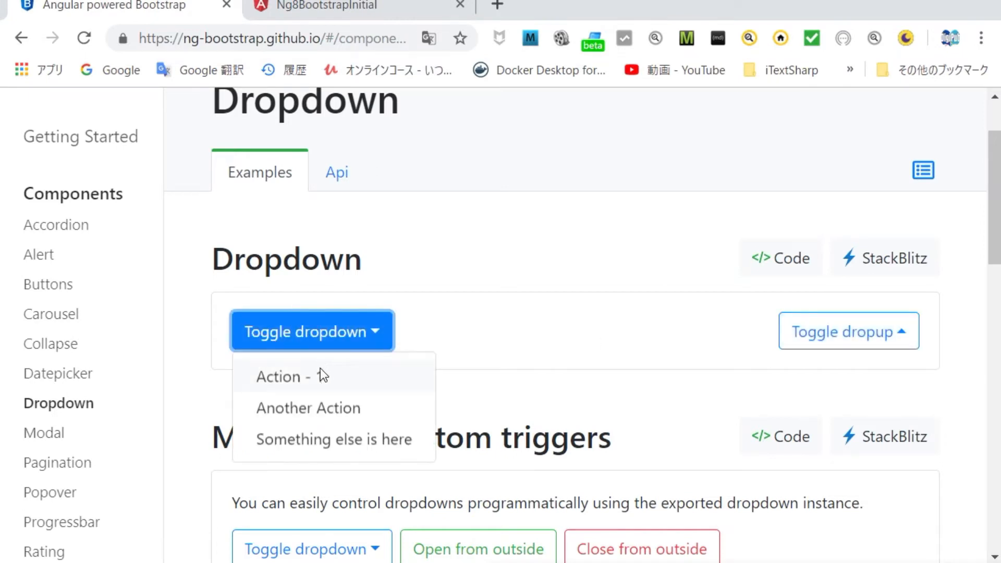
pyautogui.click(311, 331)
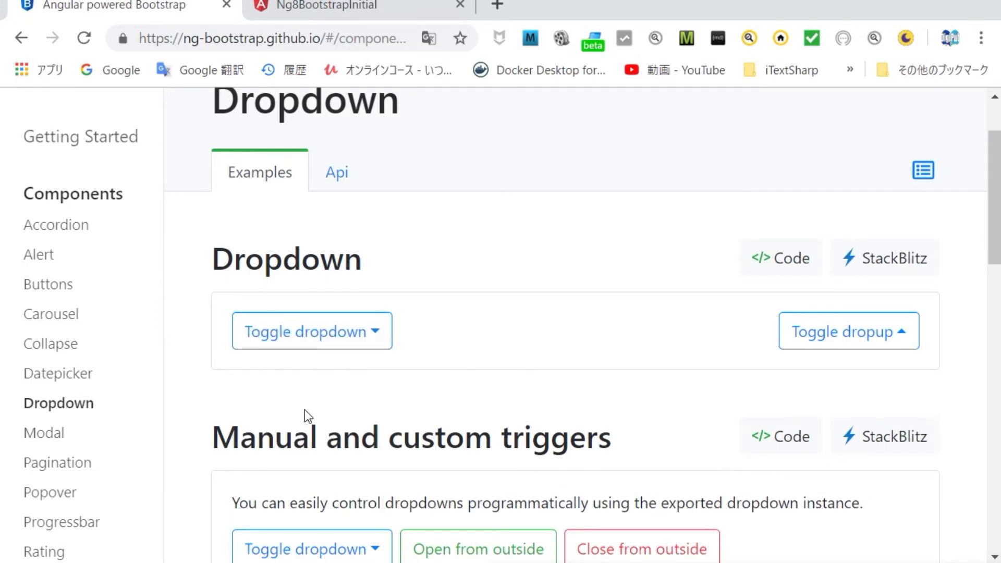
pyautogui.click(848, 331)
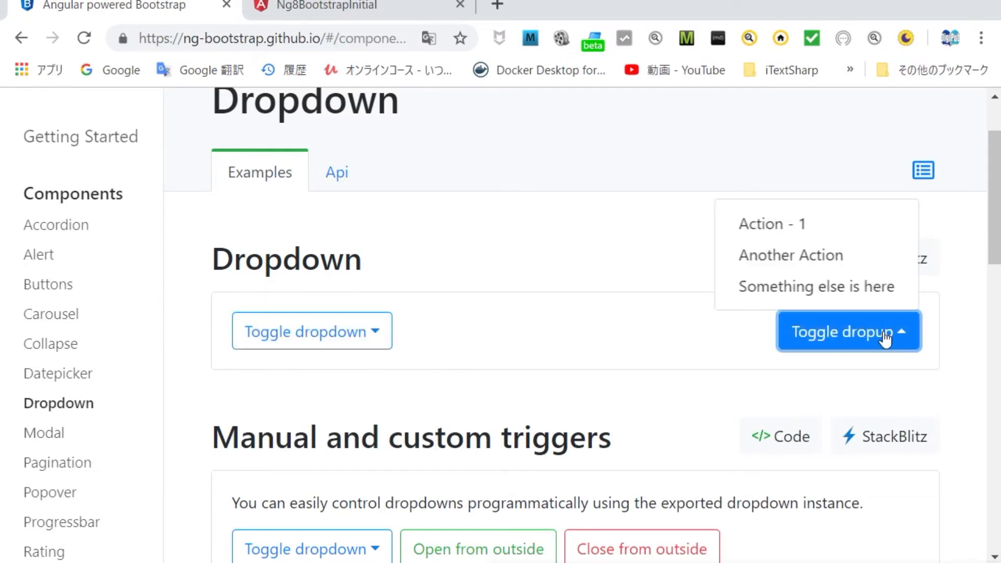
pyautogui.click(850, 331)
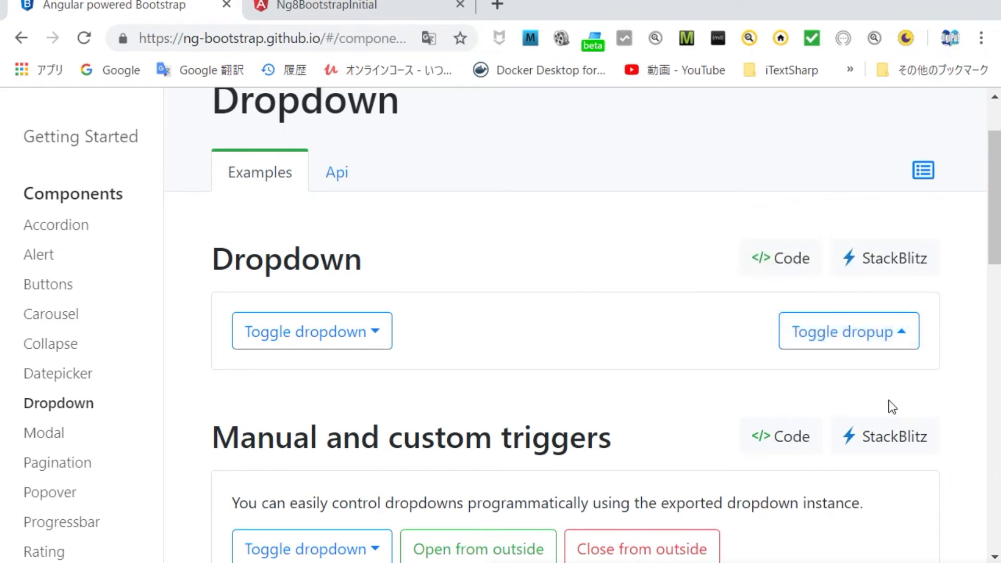
pyautogui.moveTo(451, 248)
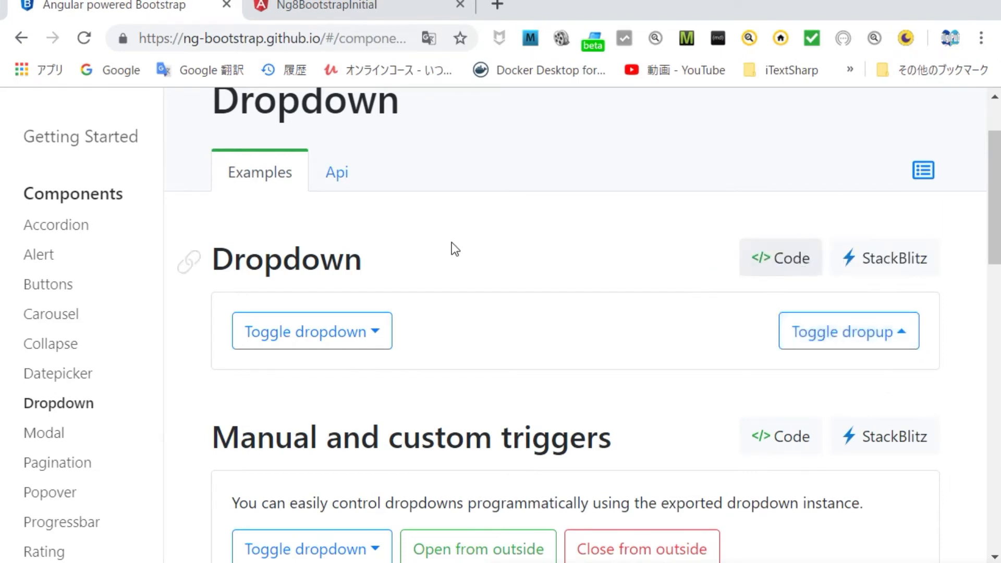
pyautogui.click(780, 257)
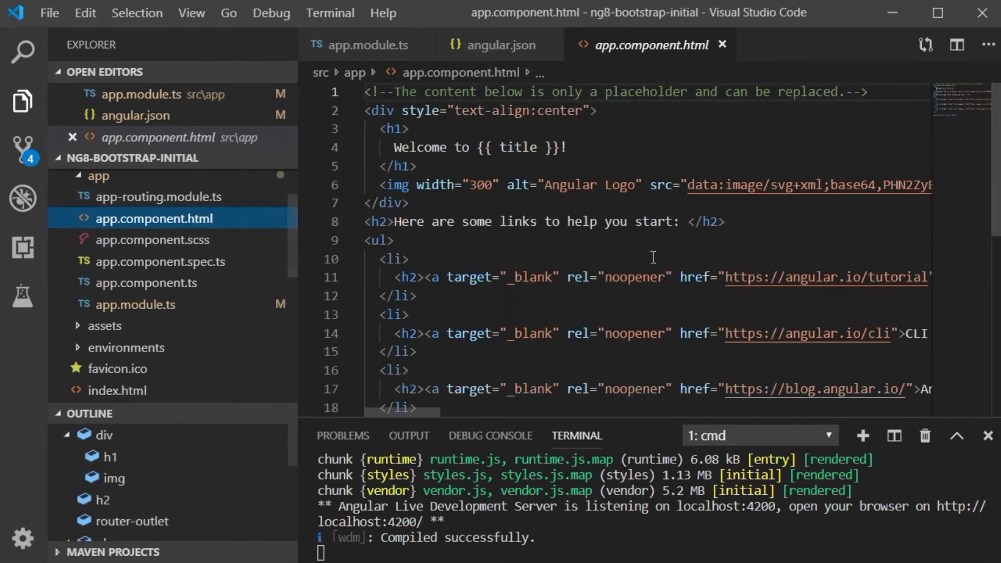
# - Paste the ngbDropdown row markup after the </ul> in app.component.html and save
pyautogui.click(408, 370)
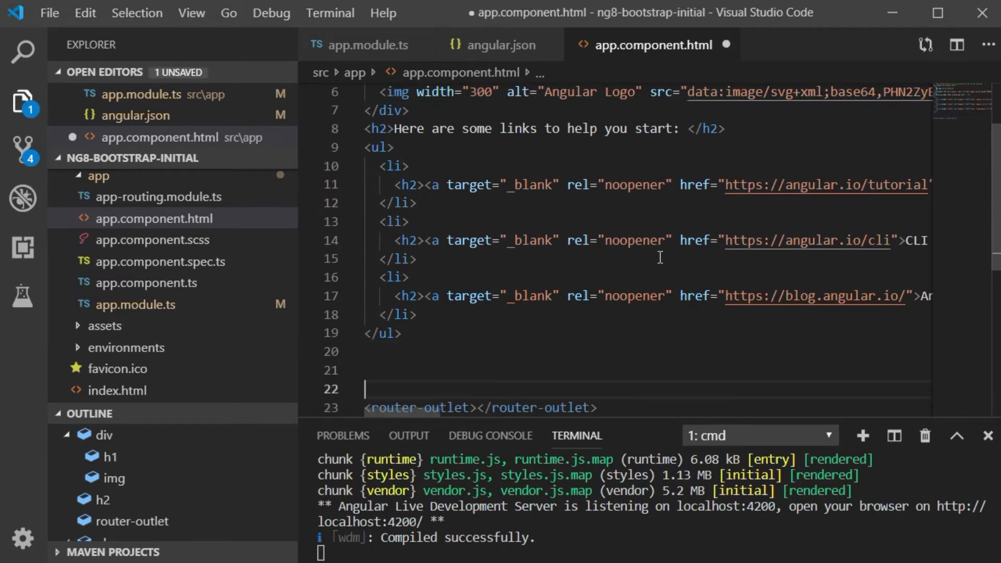
pyautogui.scroll(-3)
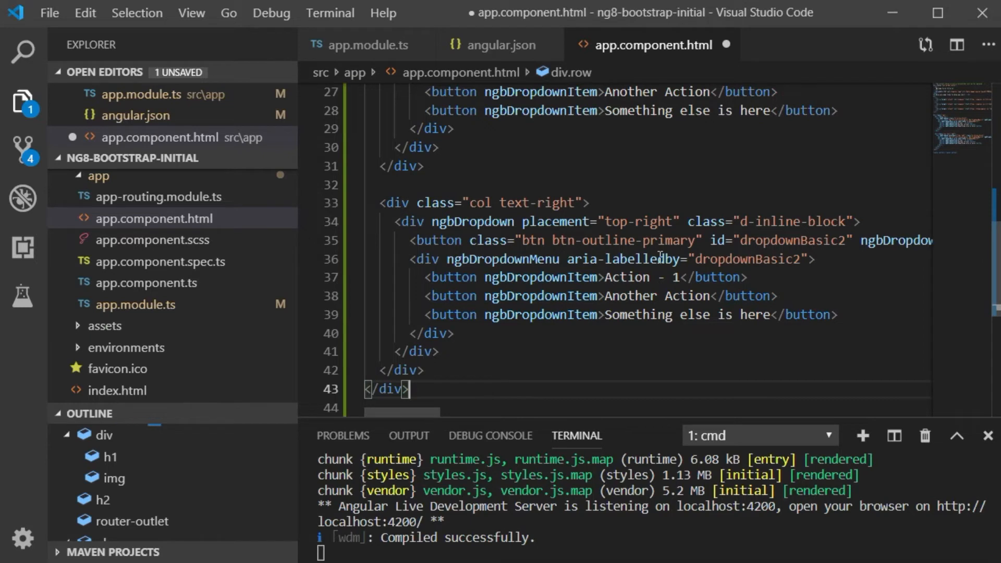
pyautogui.press('ctrl+s')
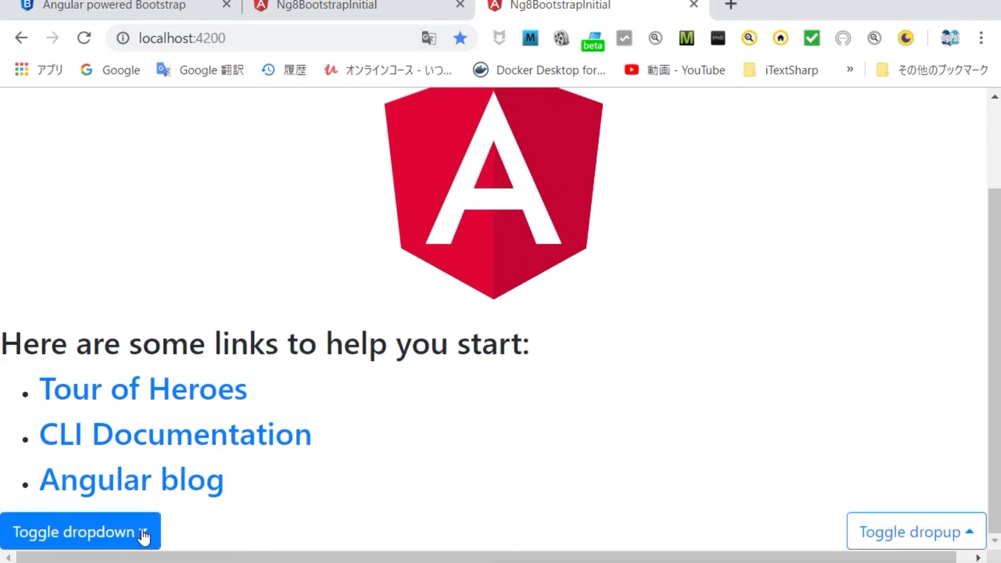
# - At localhost:4200, expand the Toggle dropdown and then the Toggle dropup action lists
pyautogui.click(75, 532)
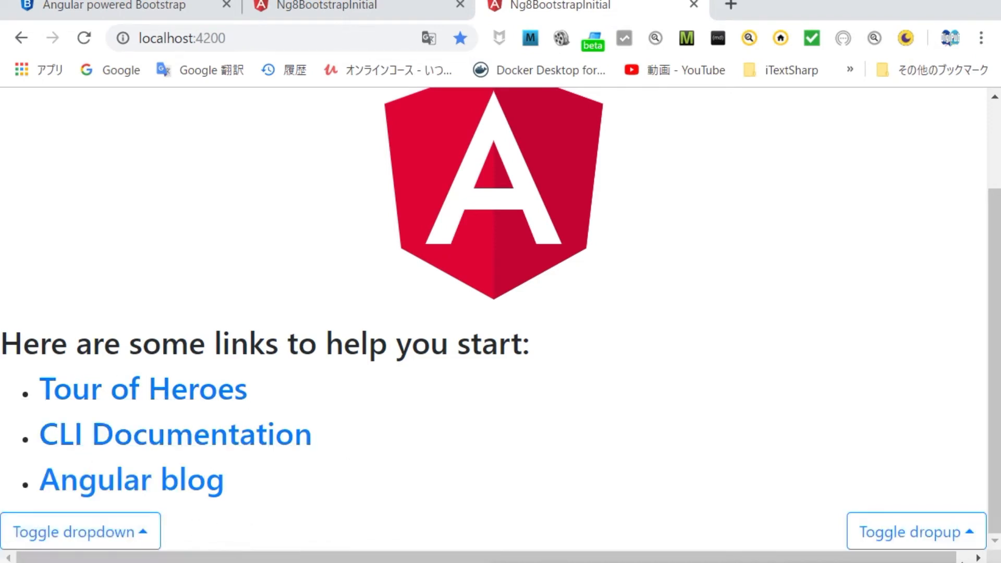
pyautogui.click(913, 531)
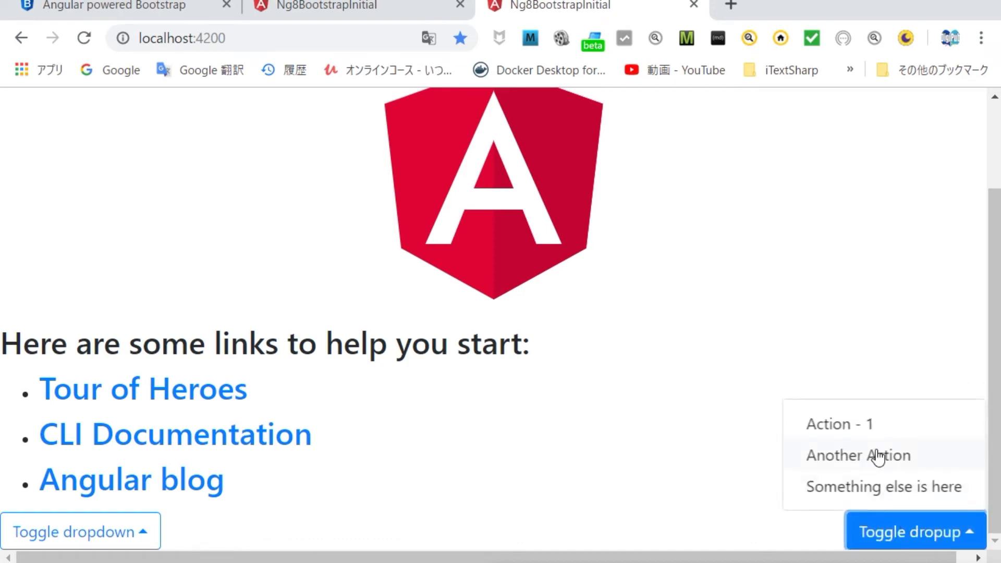
pyautogui.moveTo(841, 424)
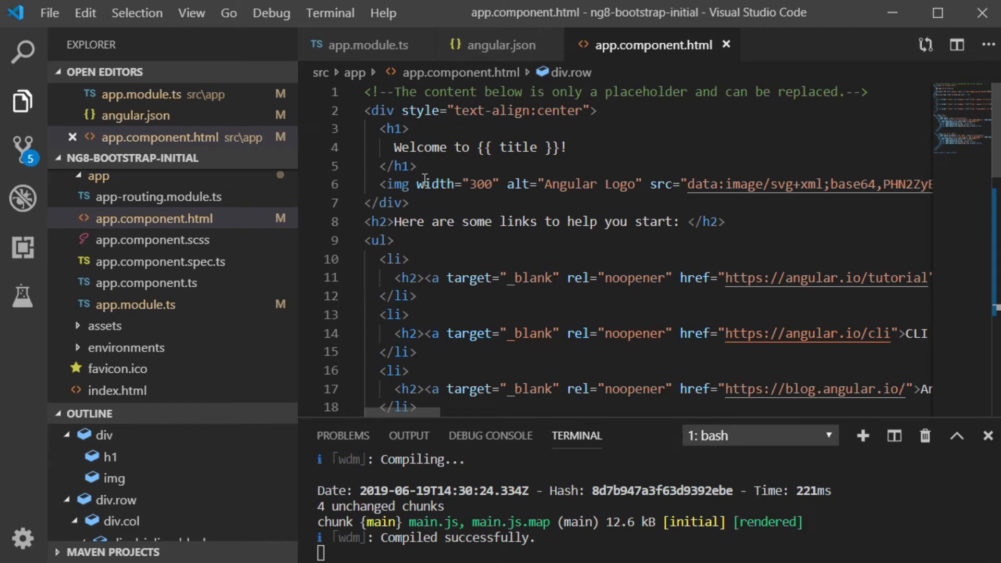
# - Select the img, h2 and ul block (lines 6–19) to comment it out
pyautogui.click(448, 184)
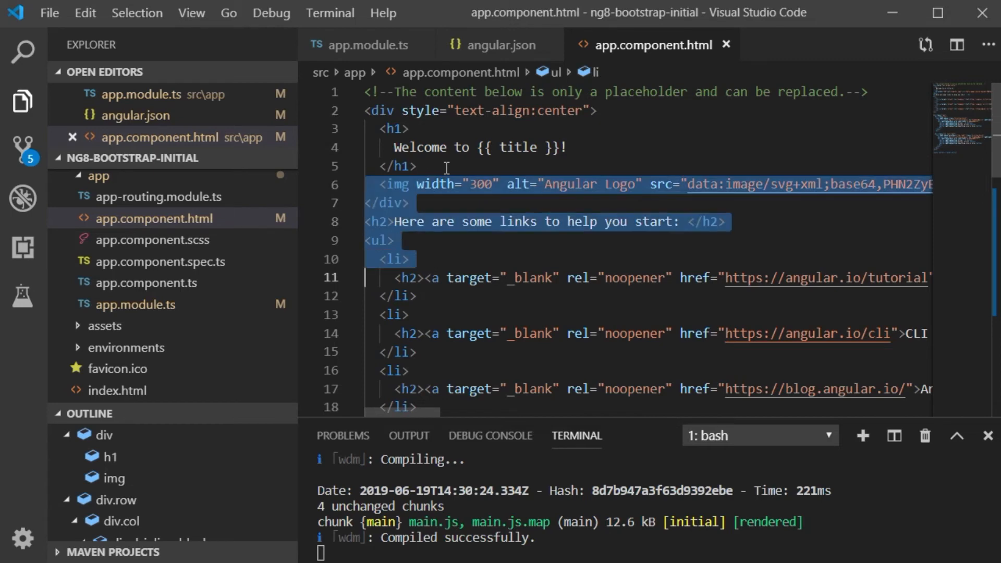
pyautogui.scroll(-3)
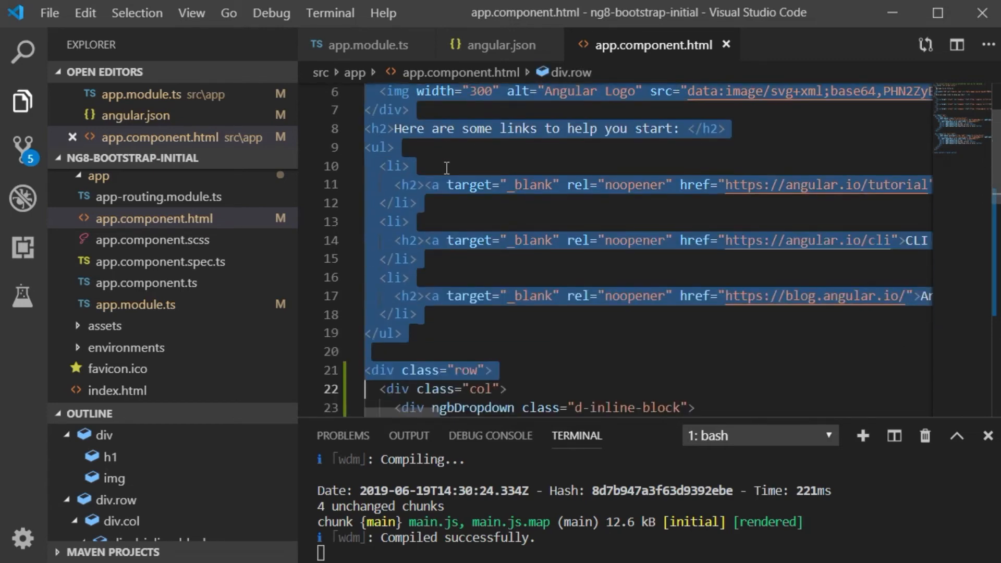
pyautogui.scroll(-3)
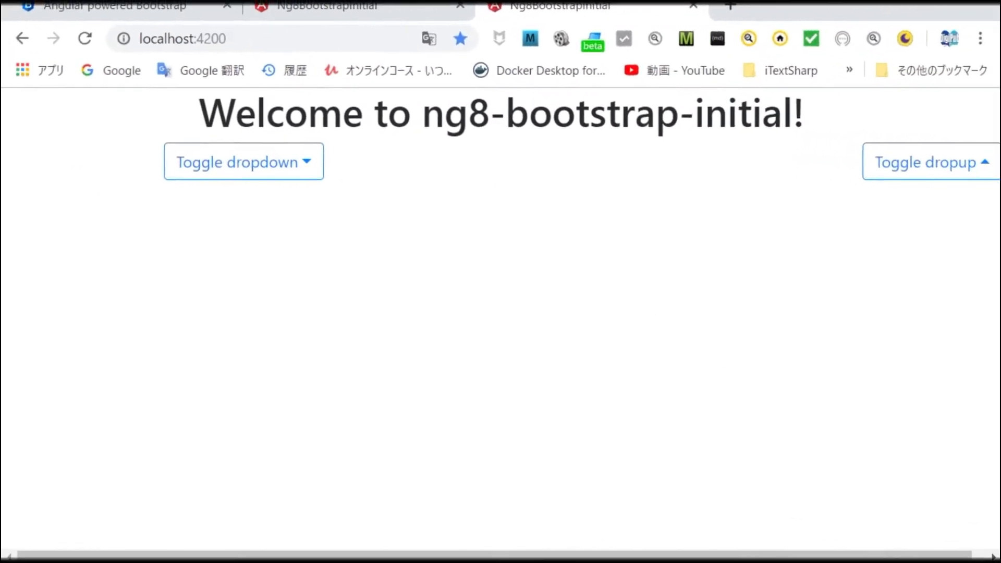
pyautogui.click(243, 161)
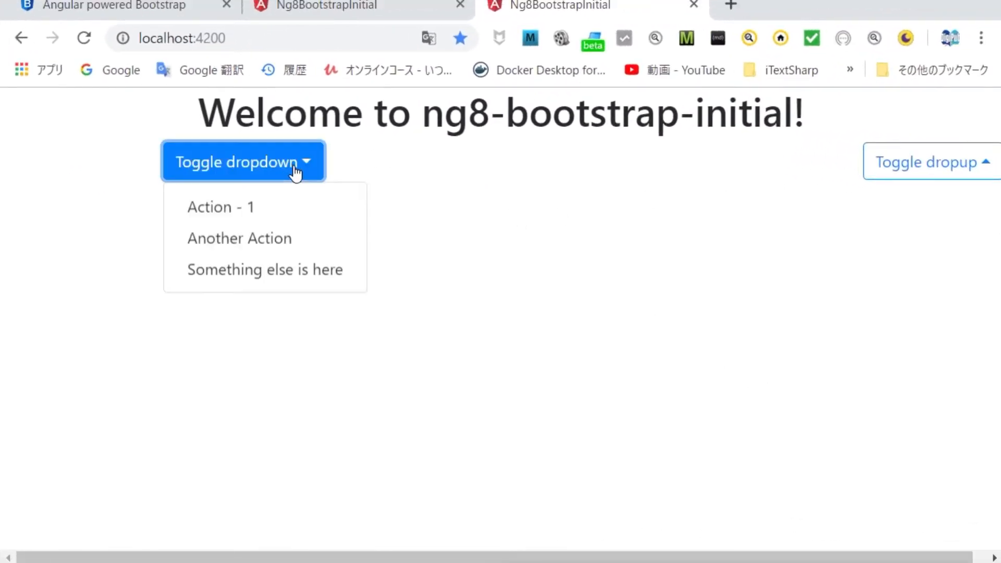
pyautogui.click(243, 161)
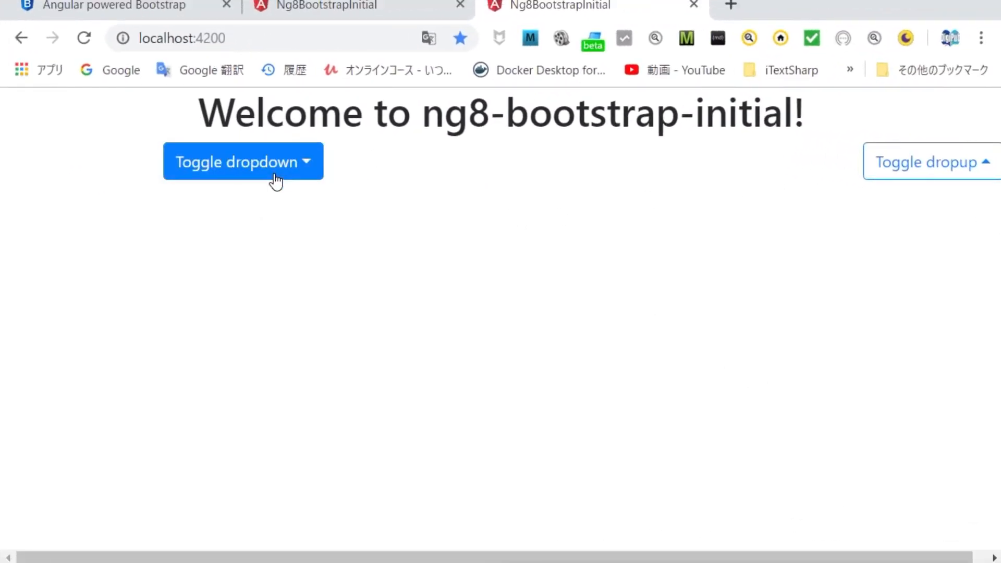
pyautogui.click(243, 161)
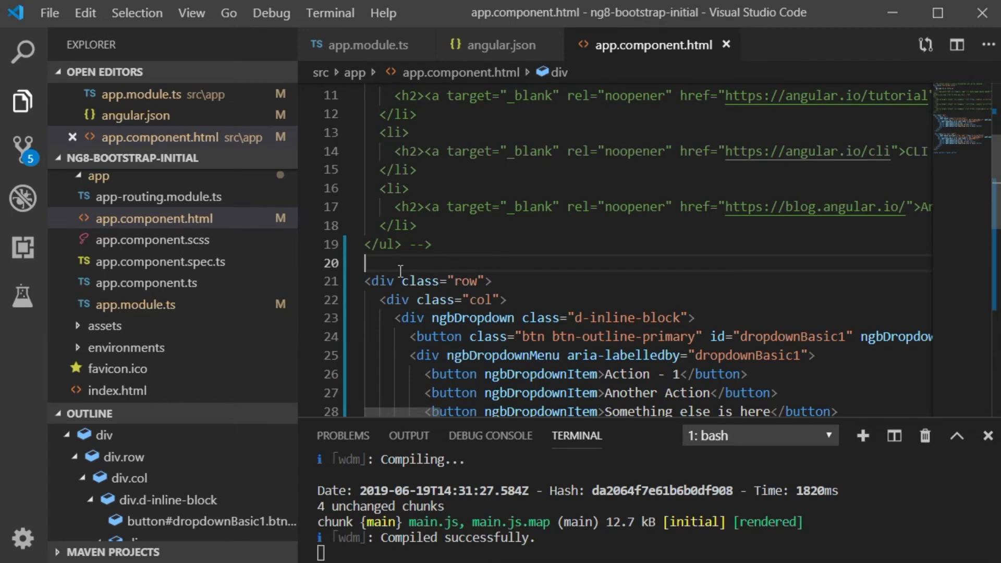
# - Add <br> tags above <div class="row"> in app.component.html and save
pyautogui.write('<br')
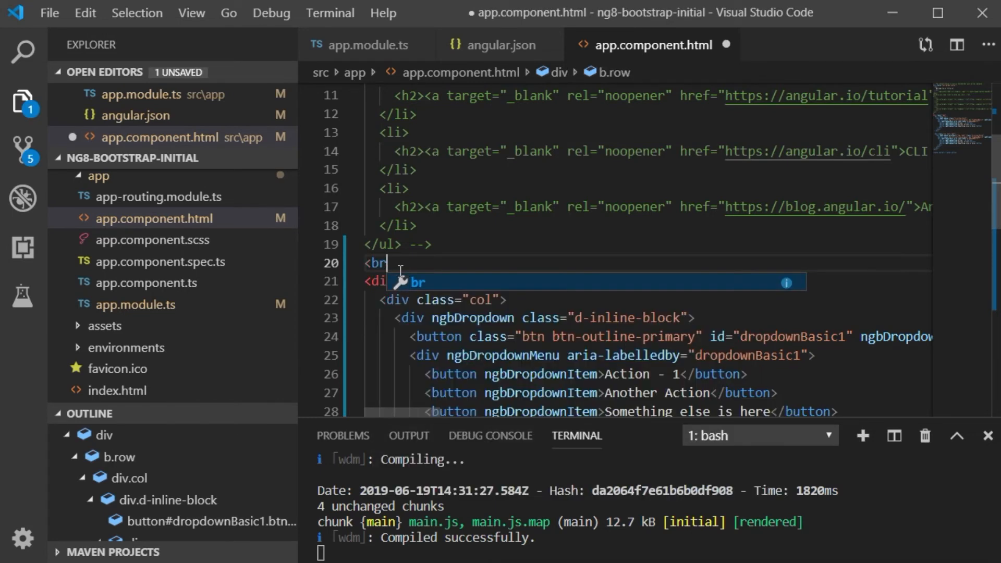
pyautogui.write('>')
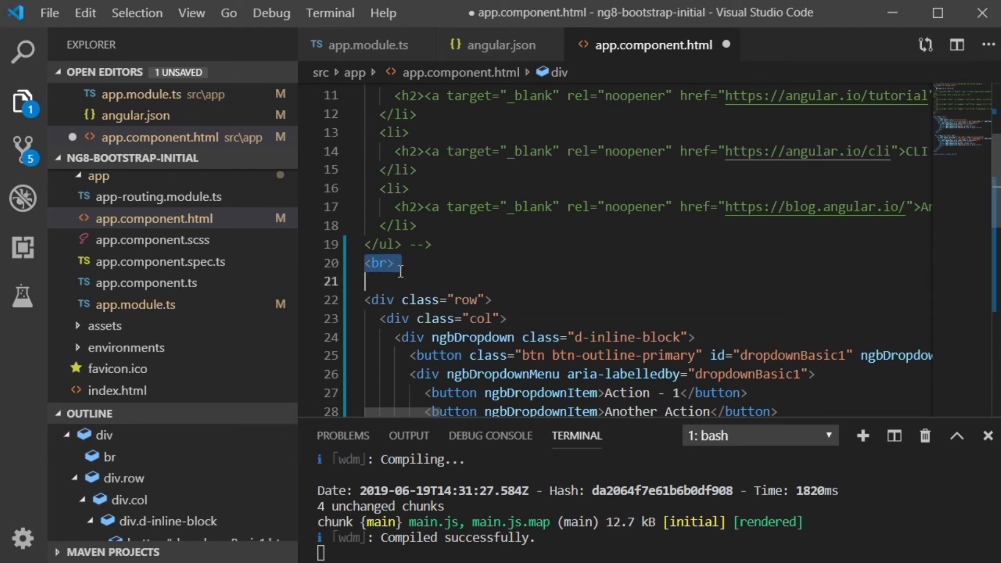
pyautogui.write('<br>')
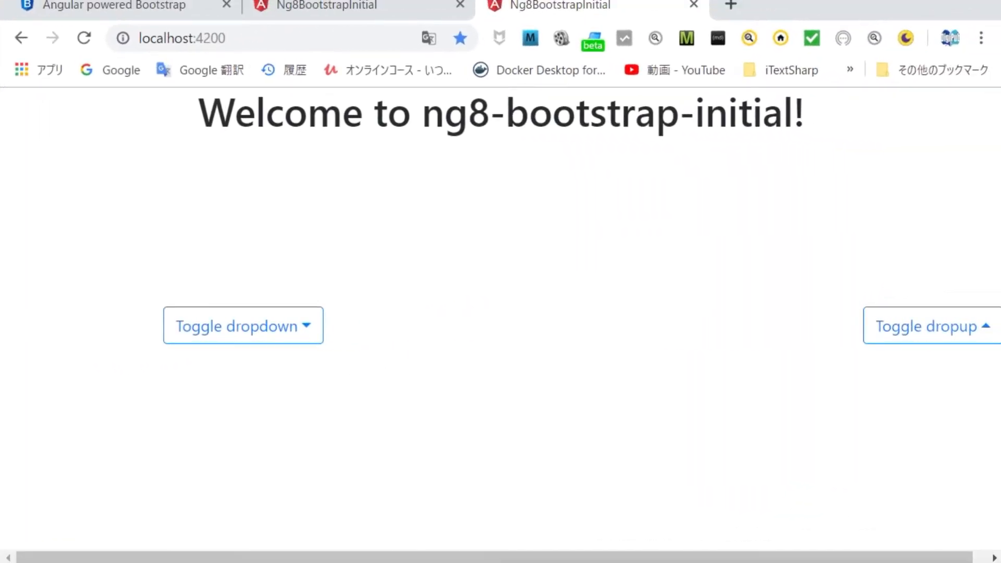
# - Open the dropdown's action list, pick Action - 1, then open the dropup's three actions
pyautogui.click(243, 325)
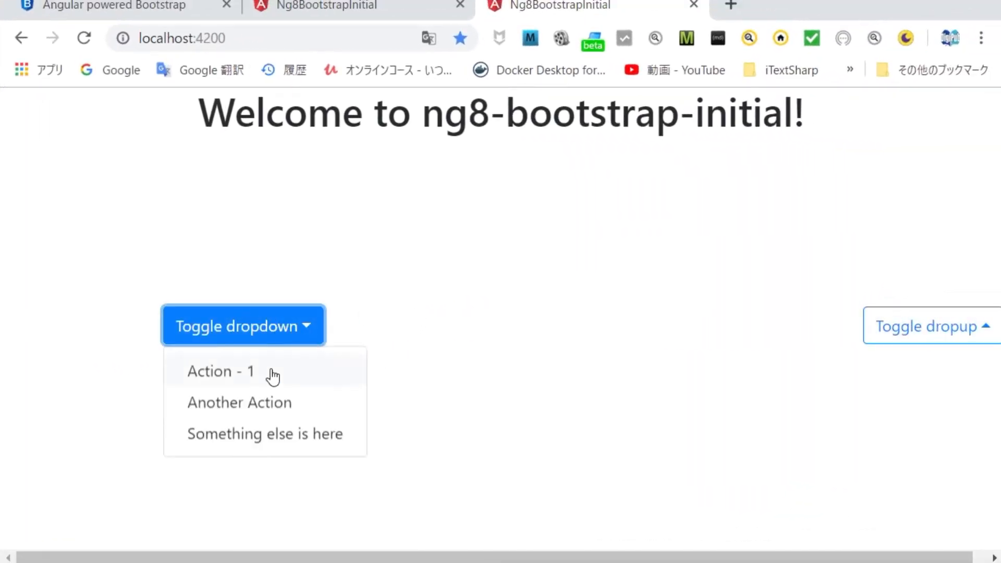
pyautogui.moveTo(239, 402)
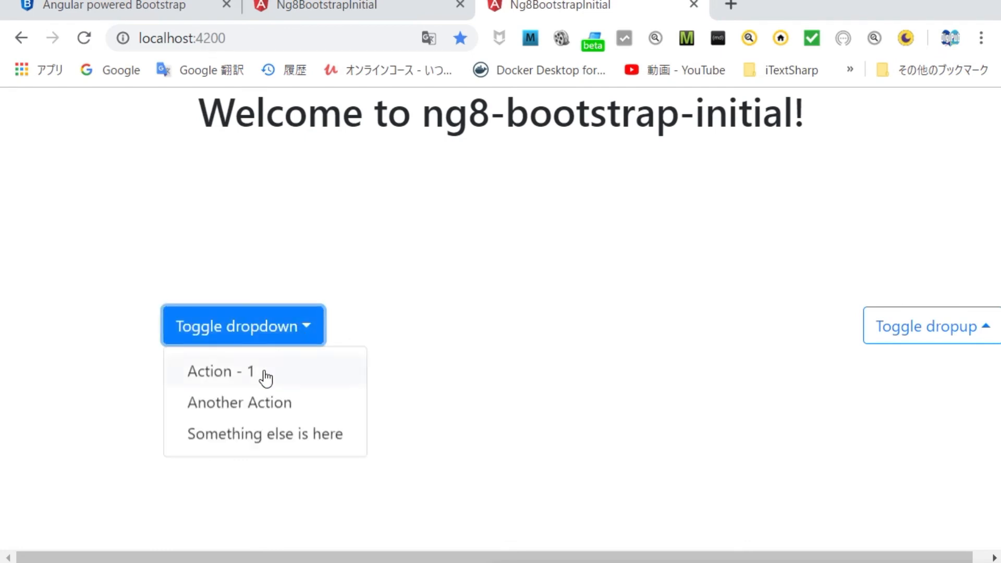
pyautogui.click(929, 325)
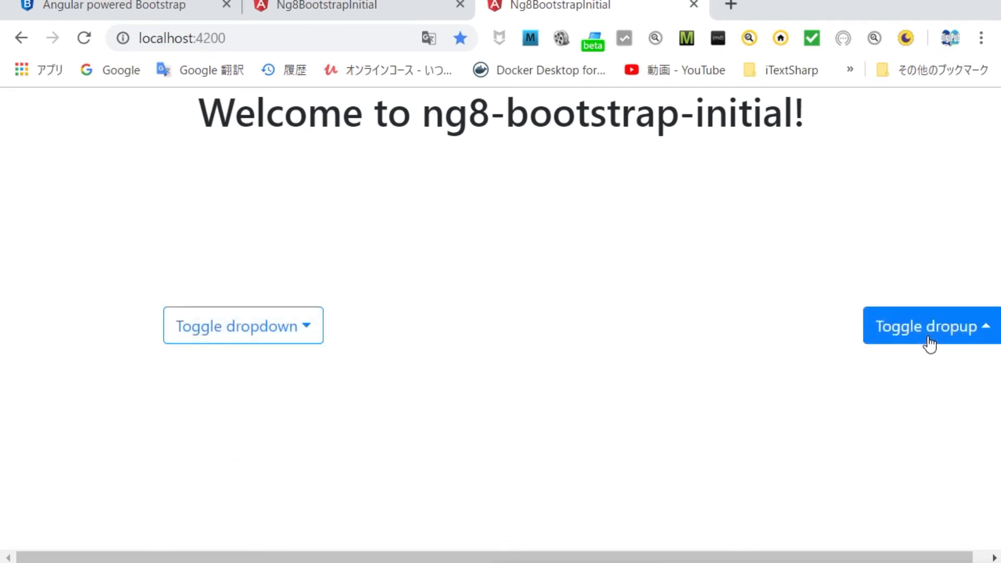
pyautogui.click(930, 326)
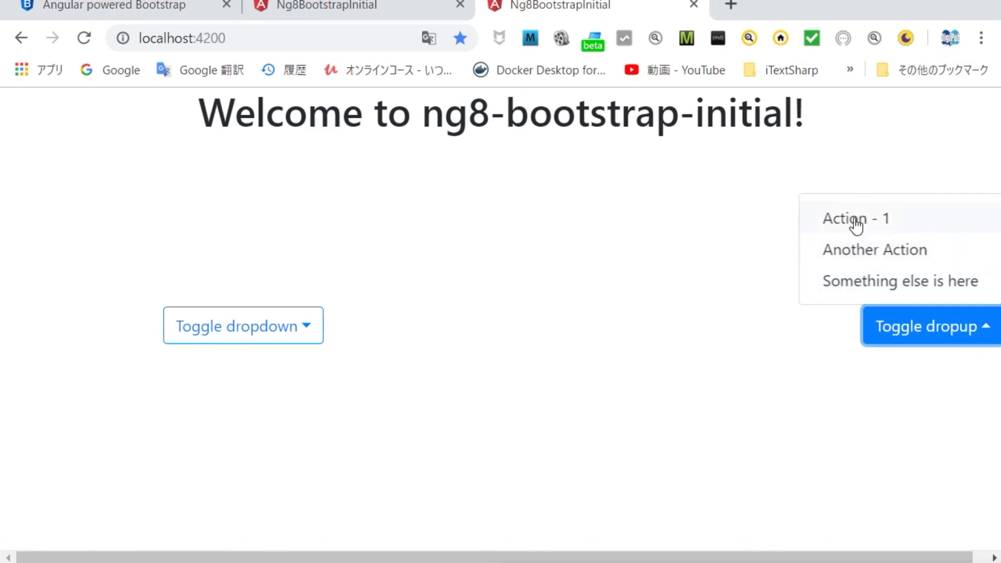
pyautogui.moveTo(875, 249)
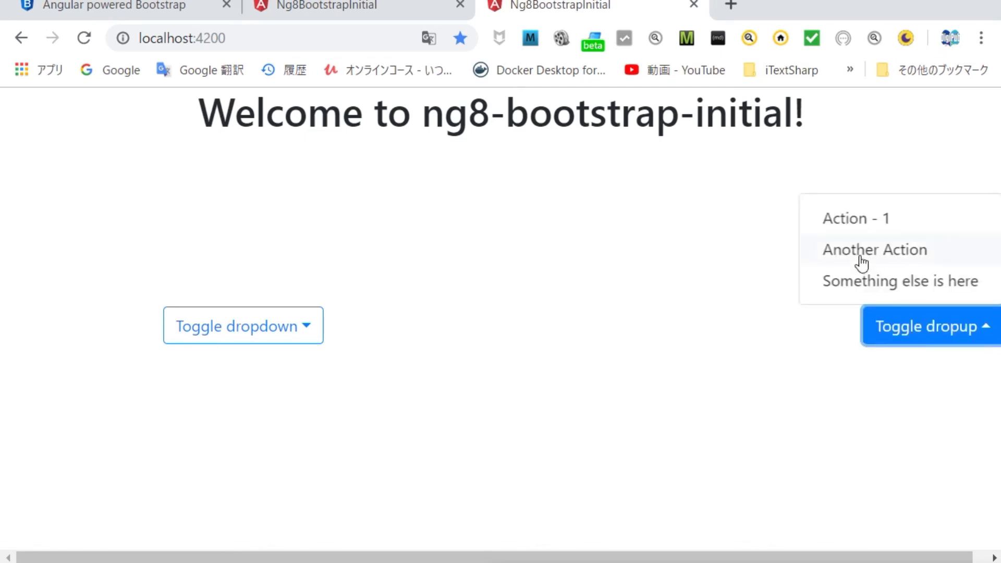
pyautogui.moveTo(881, 289)
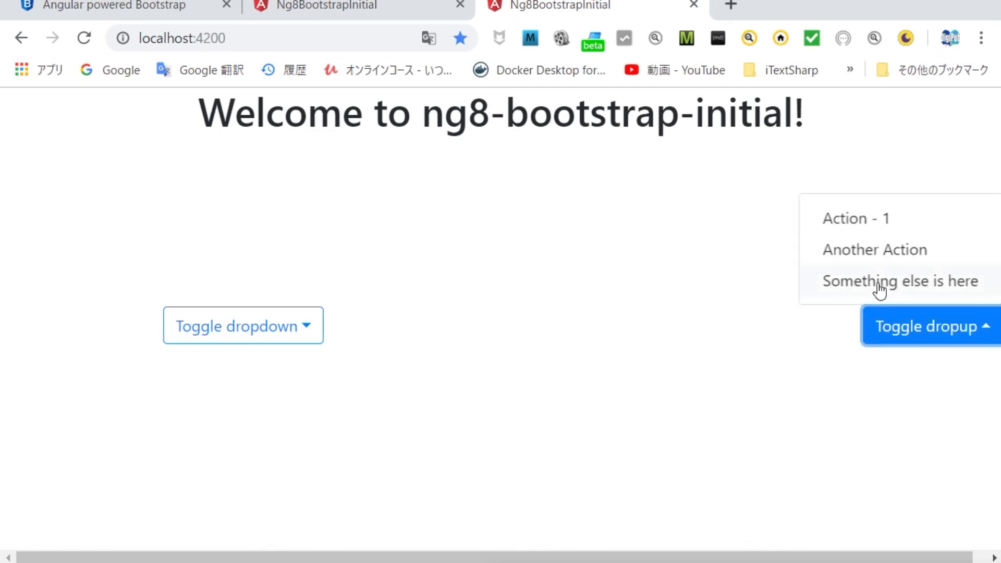